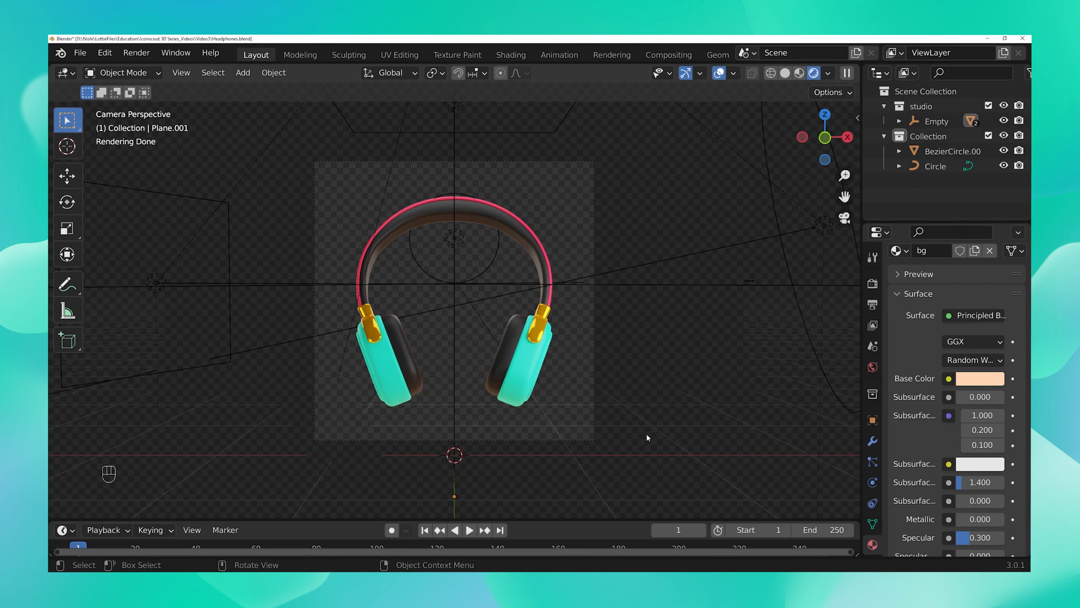
mouse_move(719, 355)
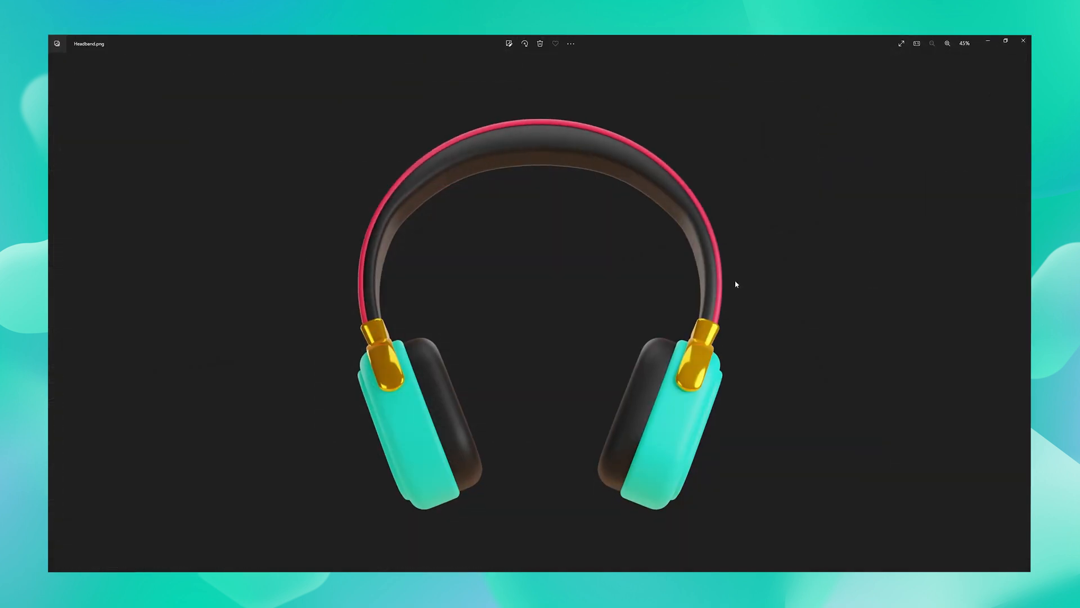
mouse_move(805, 366)
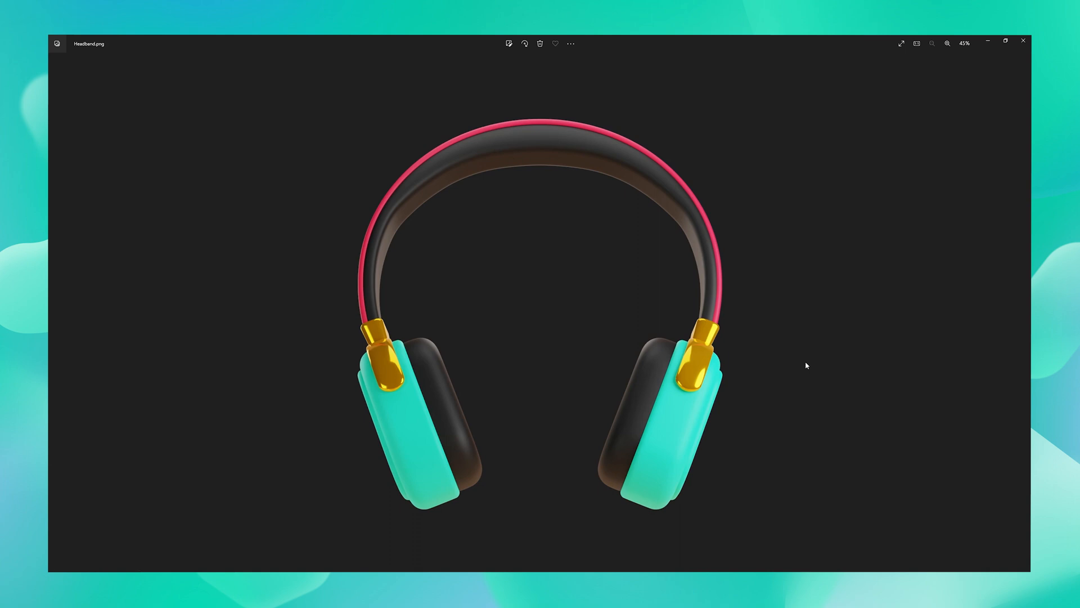
mouse_move(809, 373)
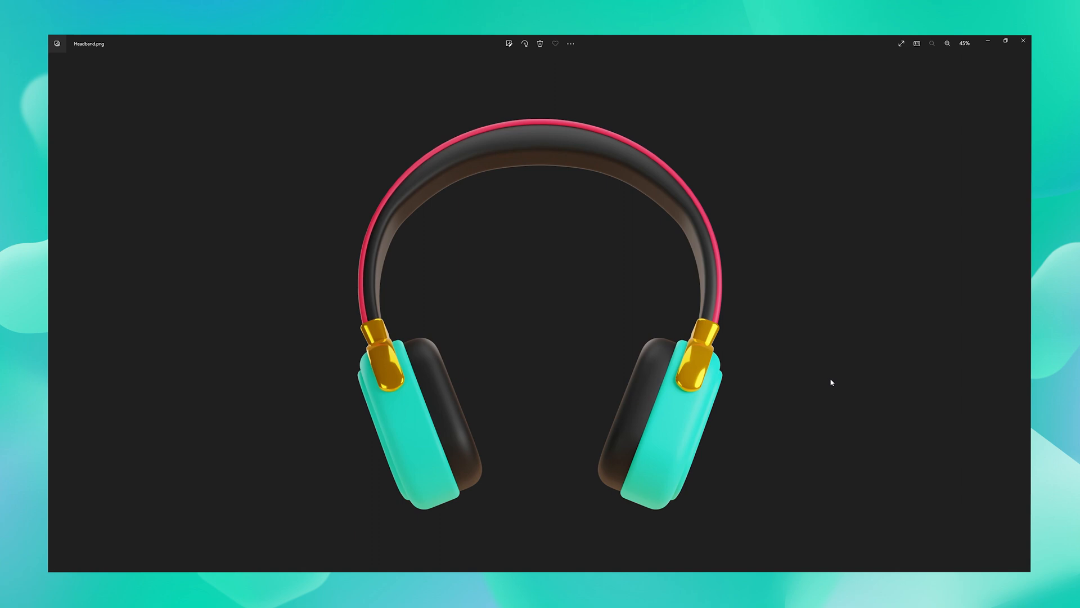
mouse_move(987, 42)
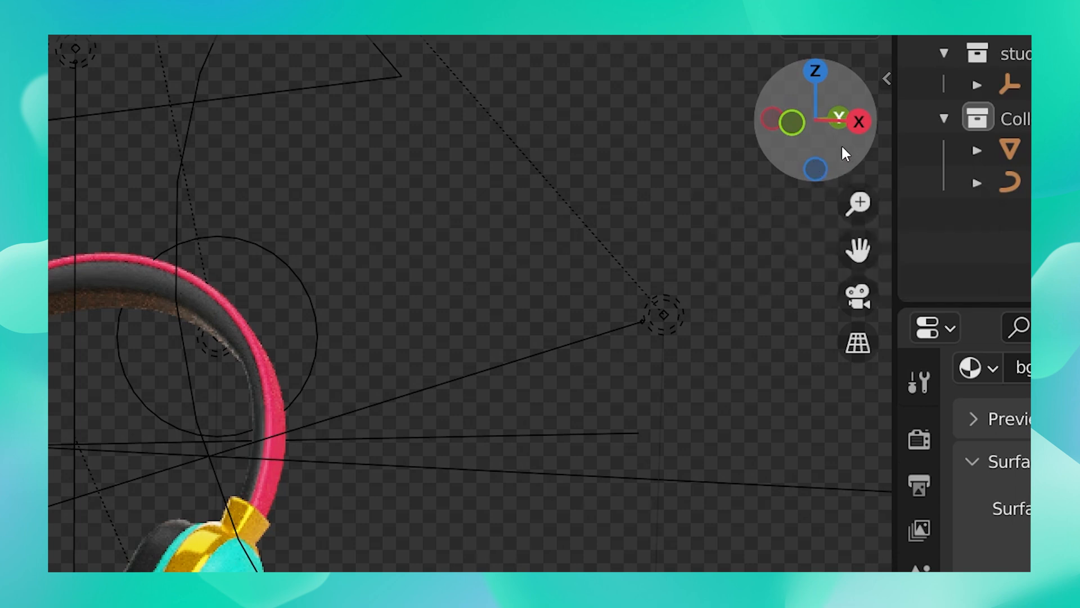
mouse_move(858, 202)
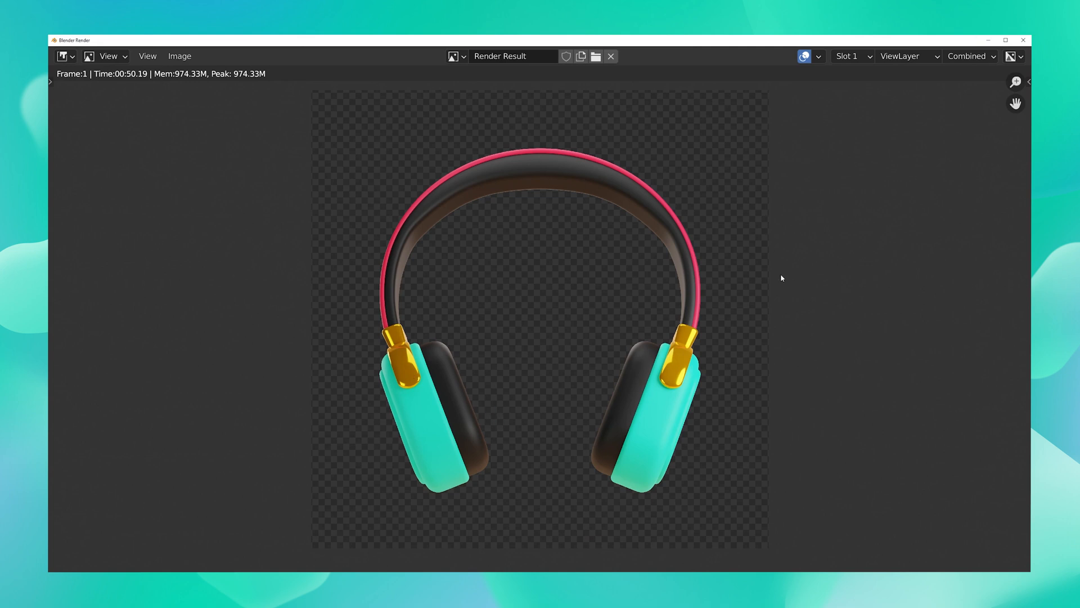
mouse_move(737, 426)
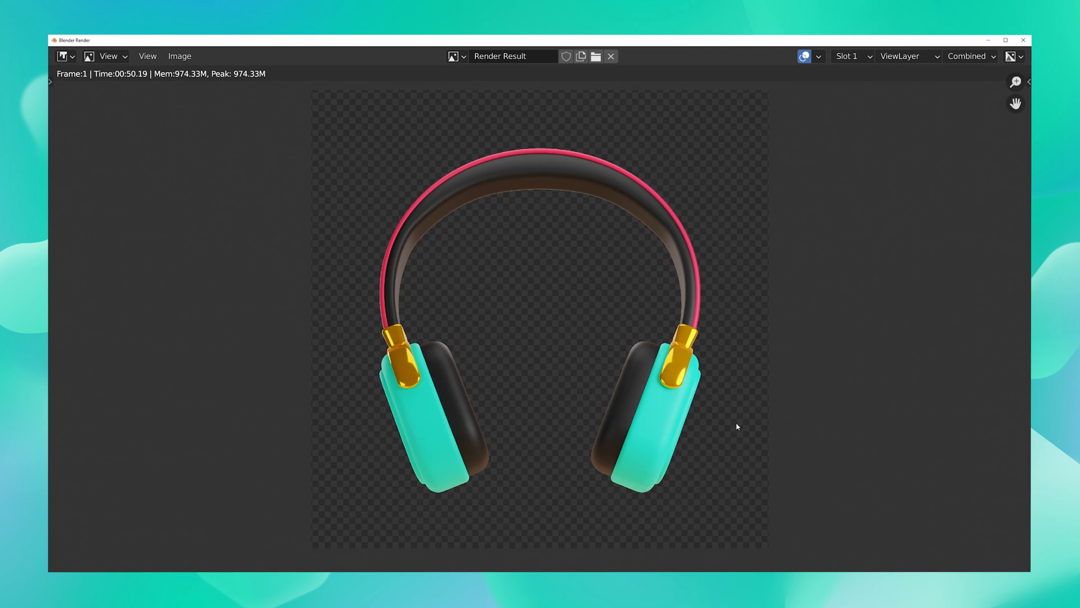
mouse_move(521, 397)
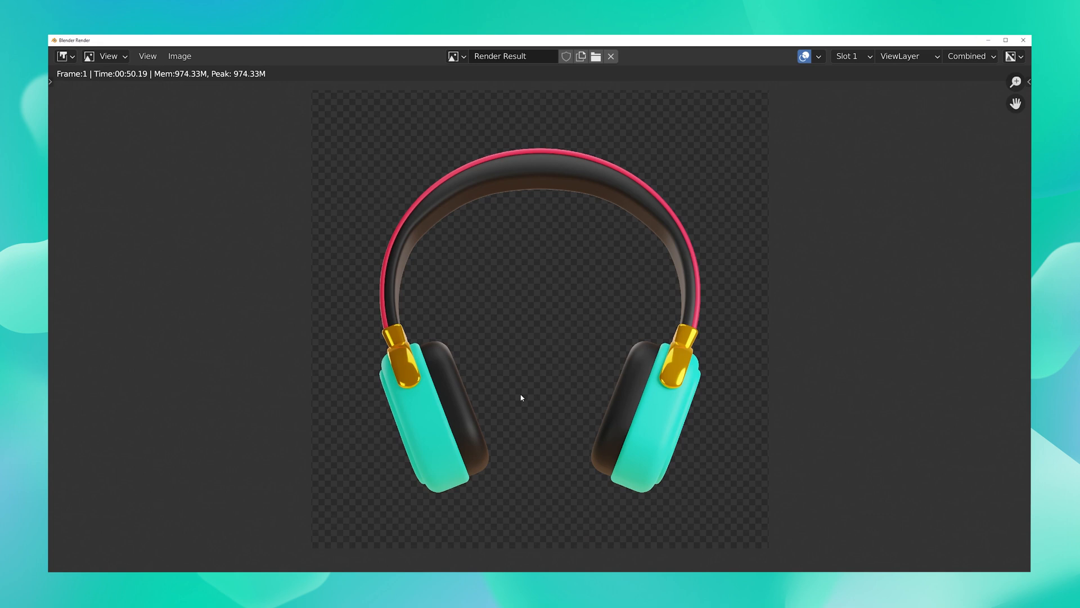
mouse_move(983, 60)
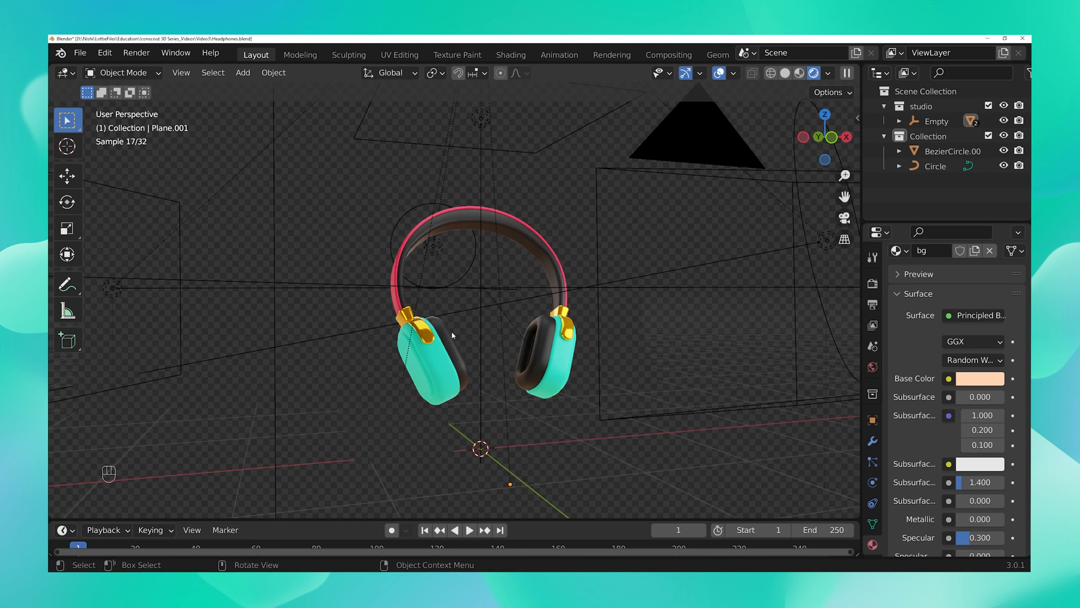
mouse_move(630, 393)
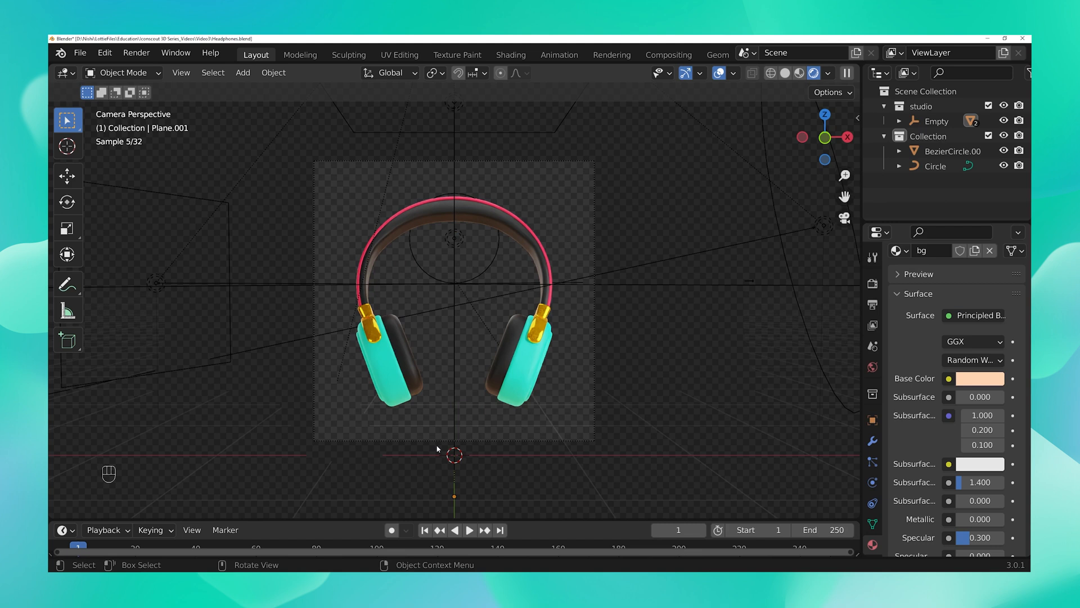
mouse_move(333, 237)
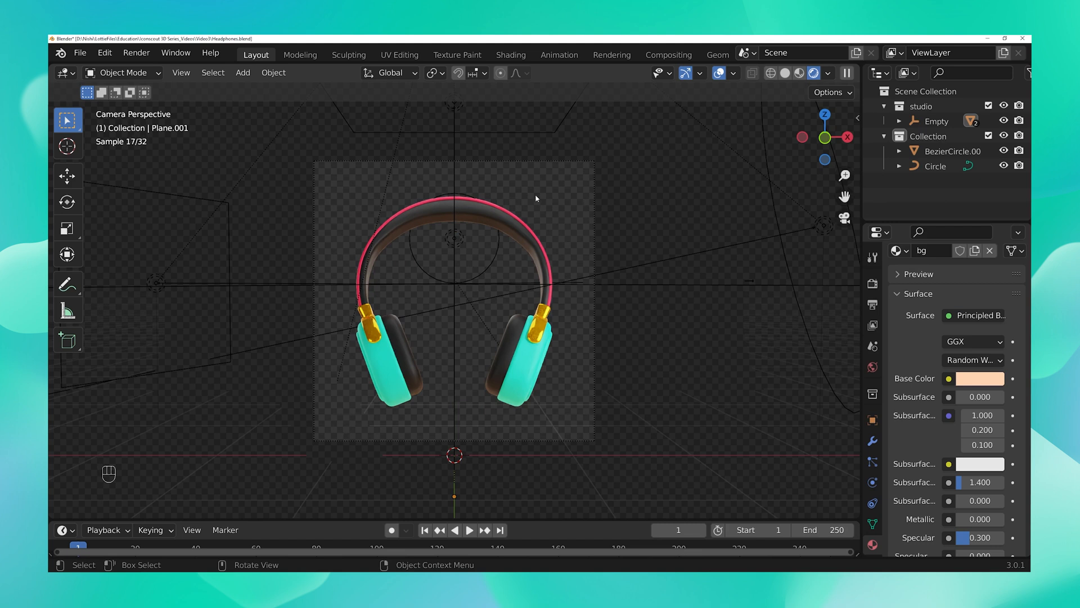
mouse_move(474, 222)
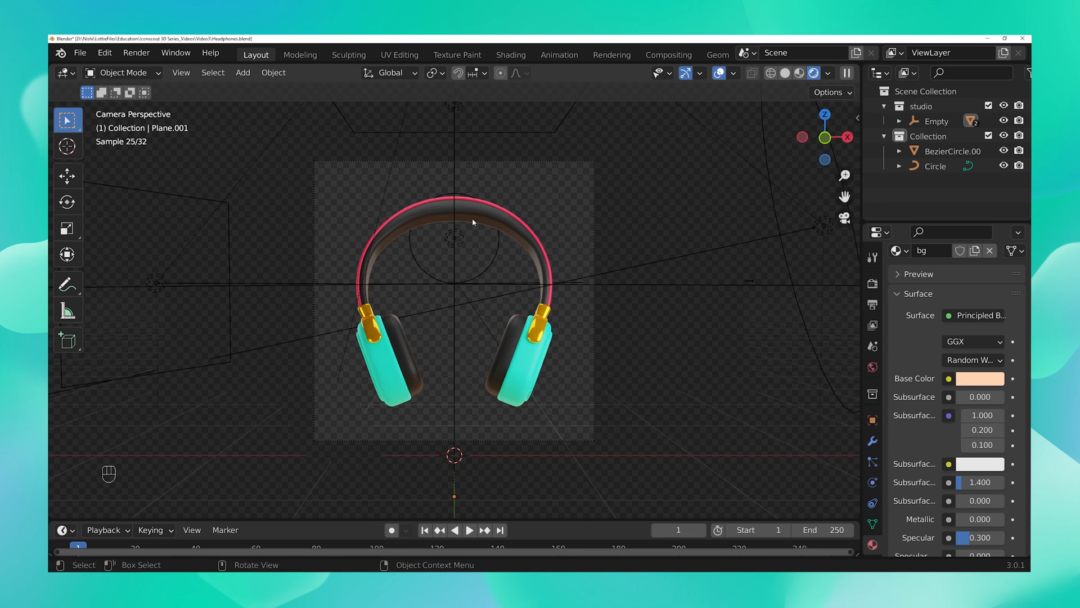
mouse_move(625, 409)
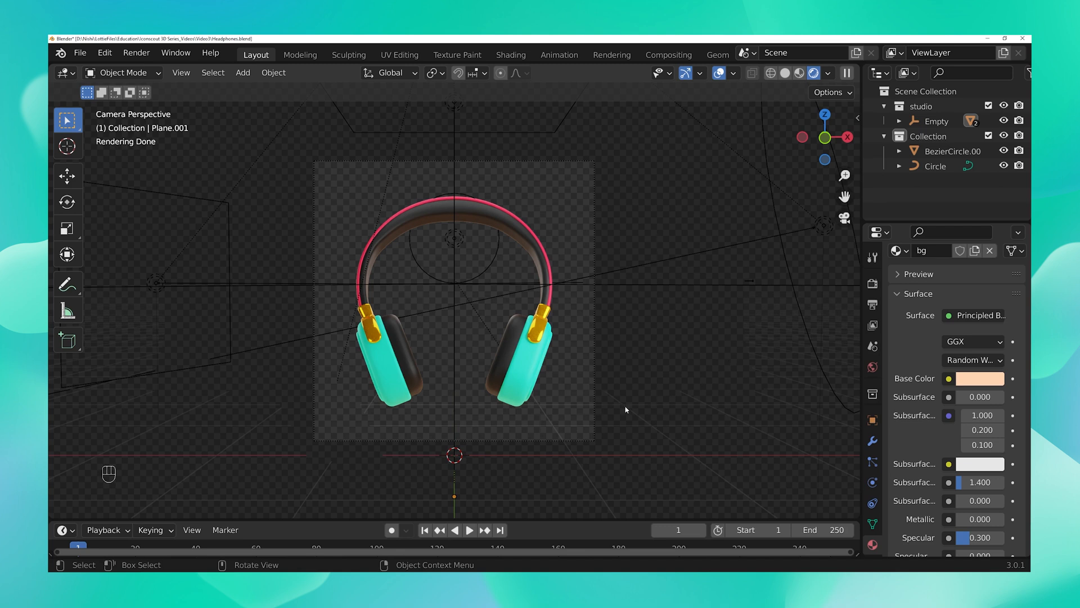
mouse_move(833, 229)
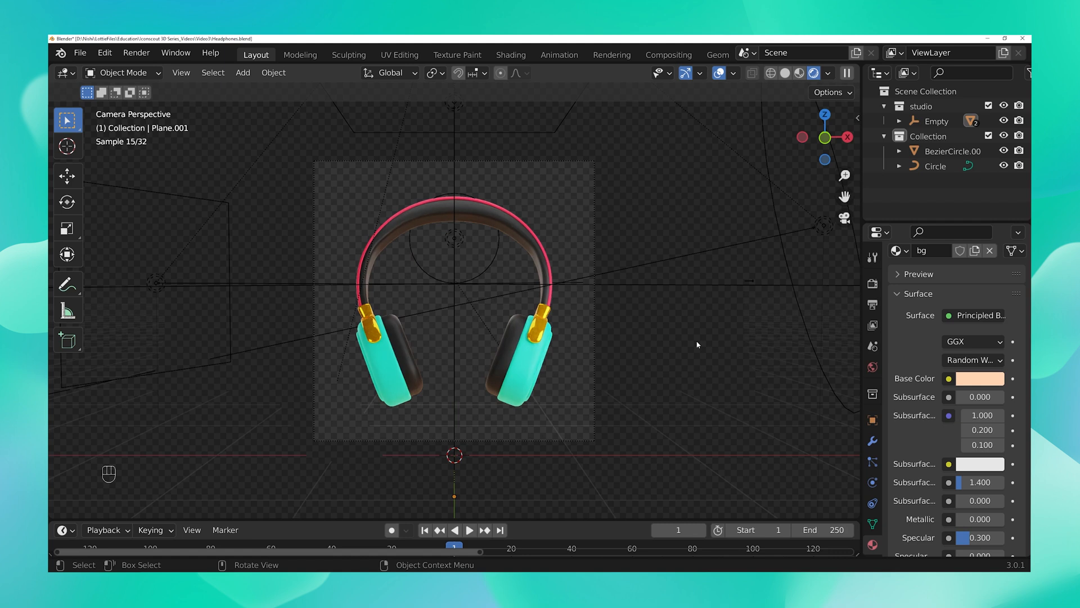
- Check the headphones from the front, side and top, then return to the scene camera
key(KP_0)
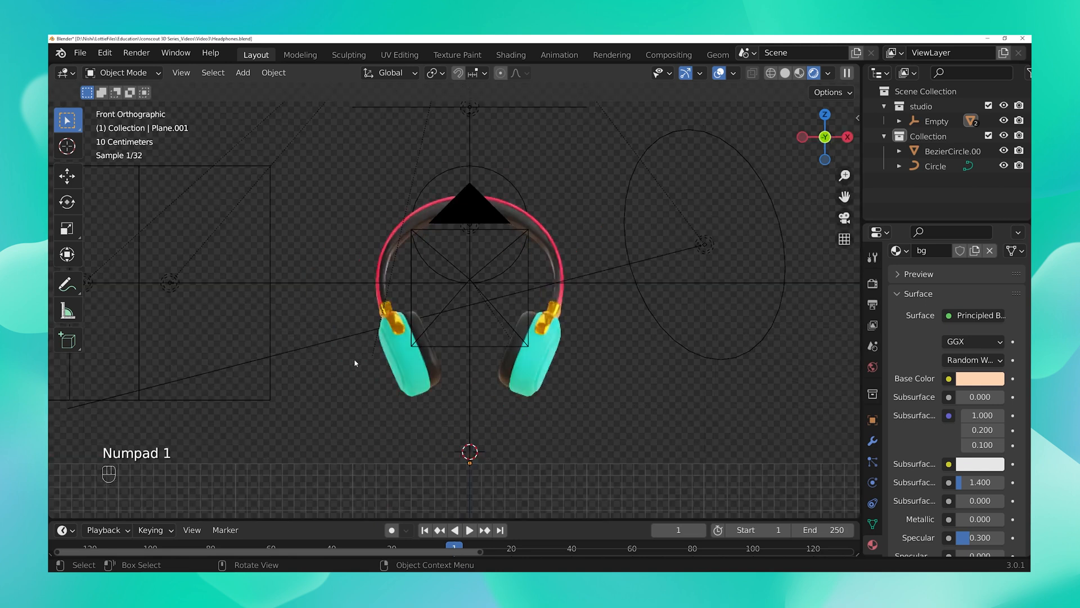
key(7)
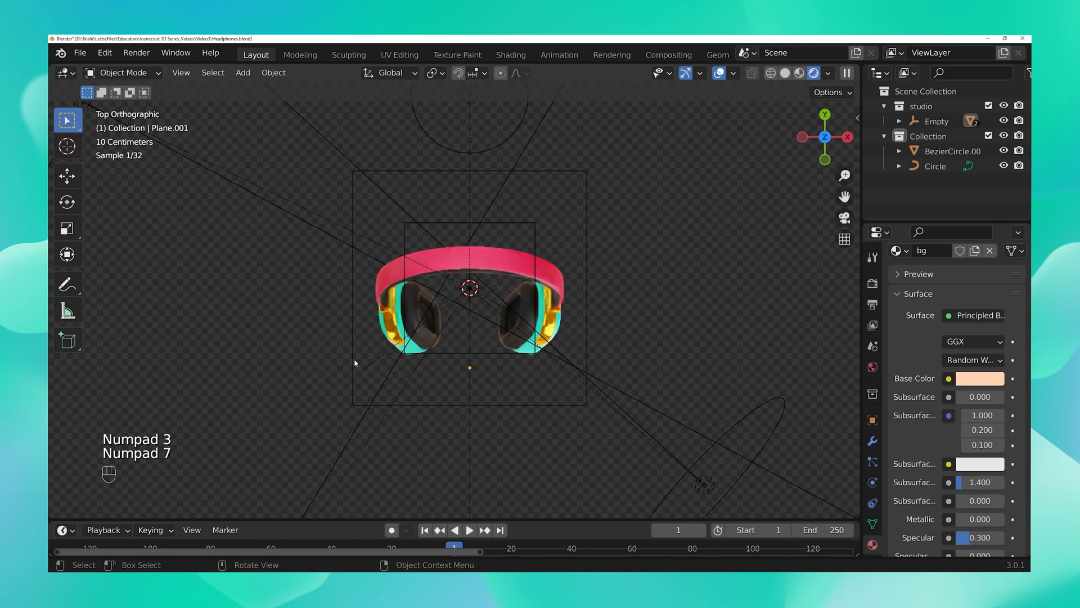
key(KP_0)
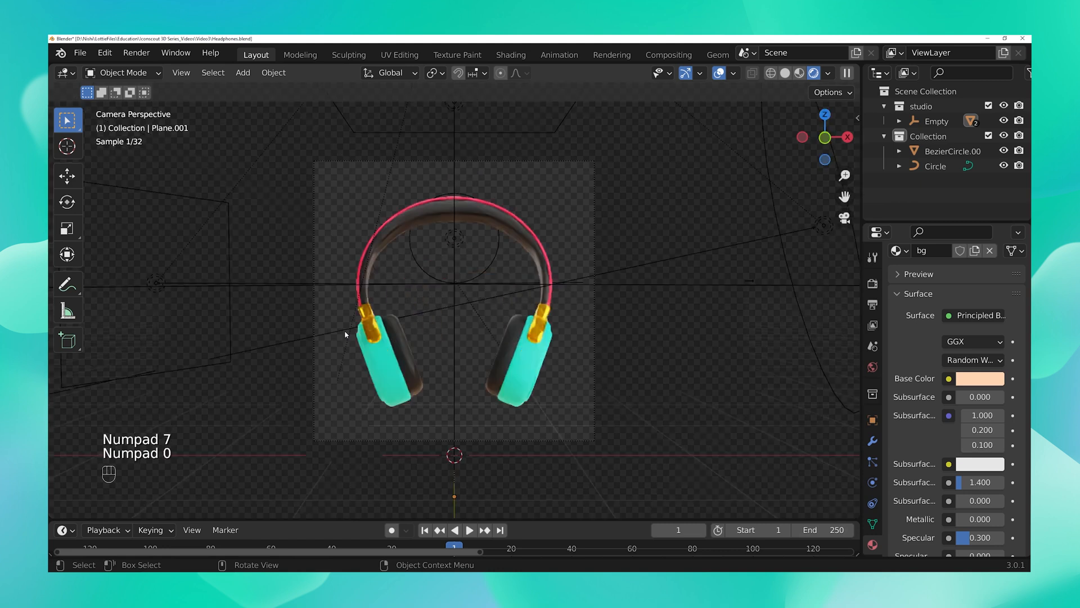
- Bring up Blender's Preferences from the Edit menu
click(104, 54)
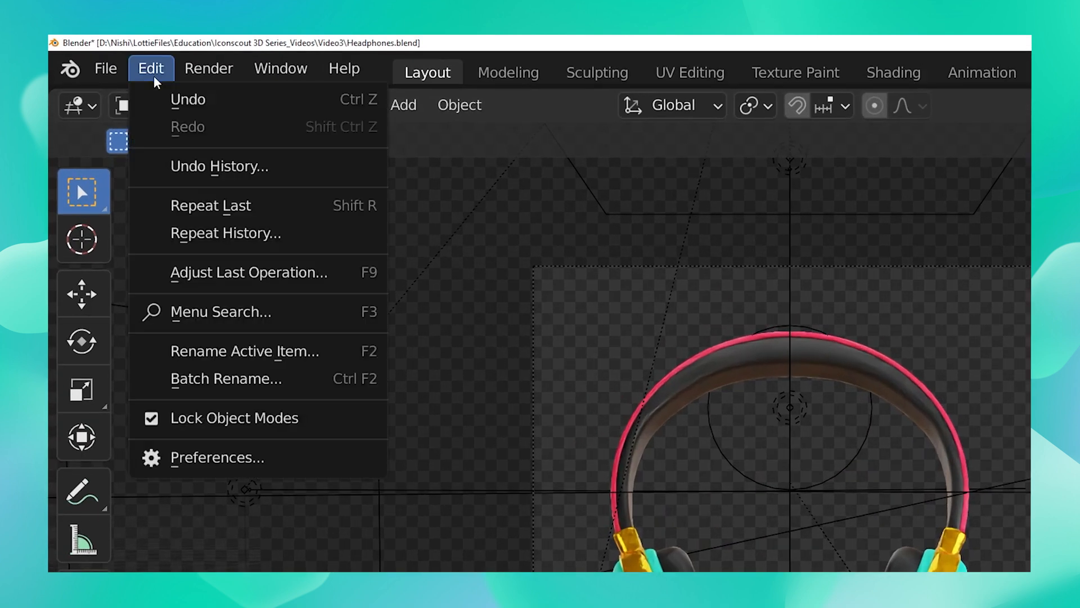
click(216, 456)
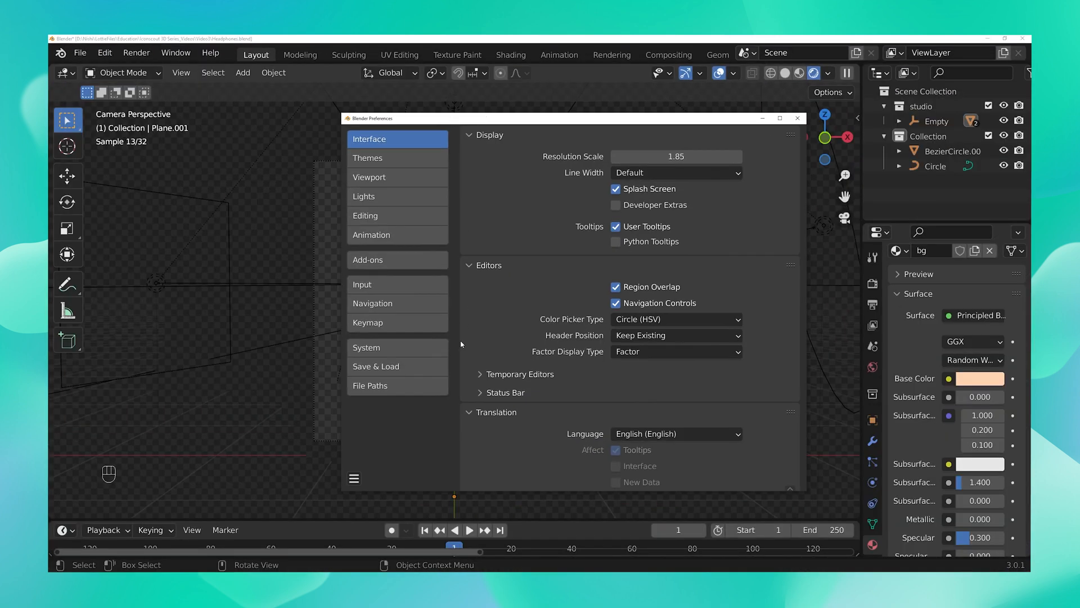
- Enable Emulate Numpad and Emulate 3 Button Mouse in the Input preferences
click(363, 283)
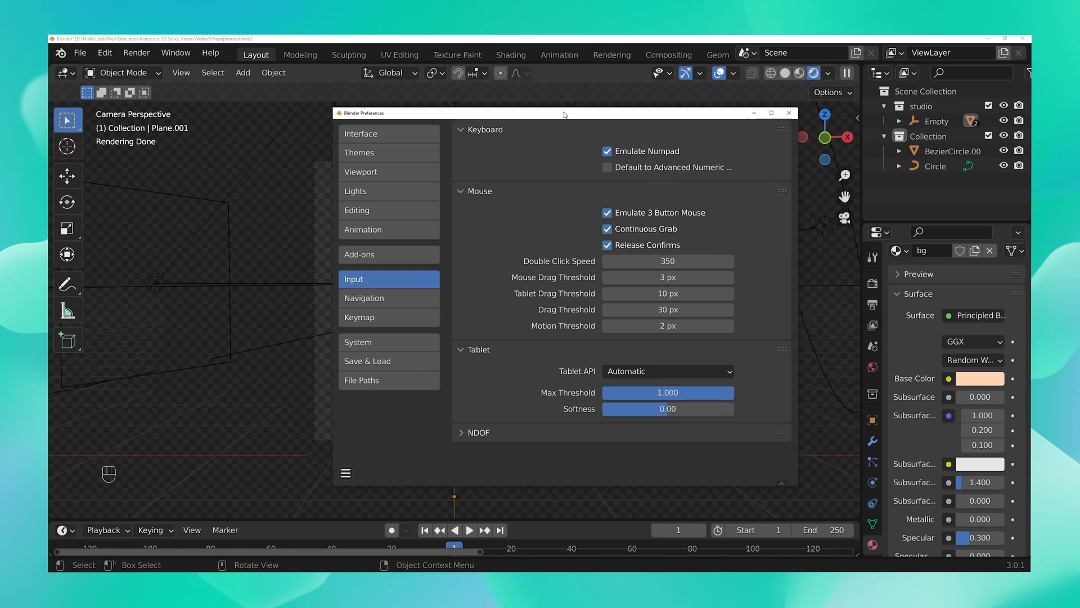
drag(563, 112, 559, 109)
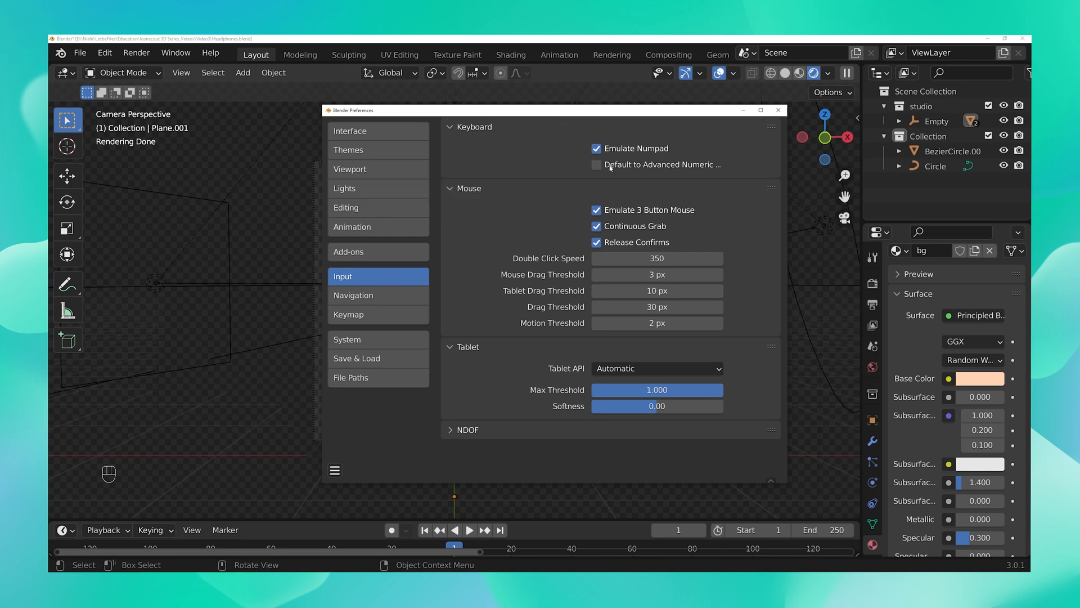
mouse_move(580, 304)
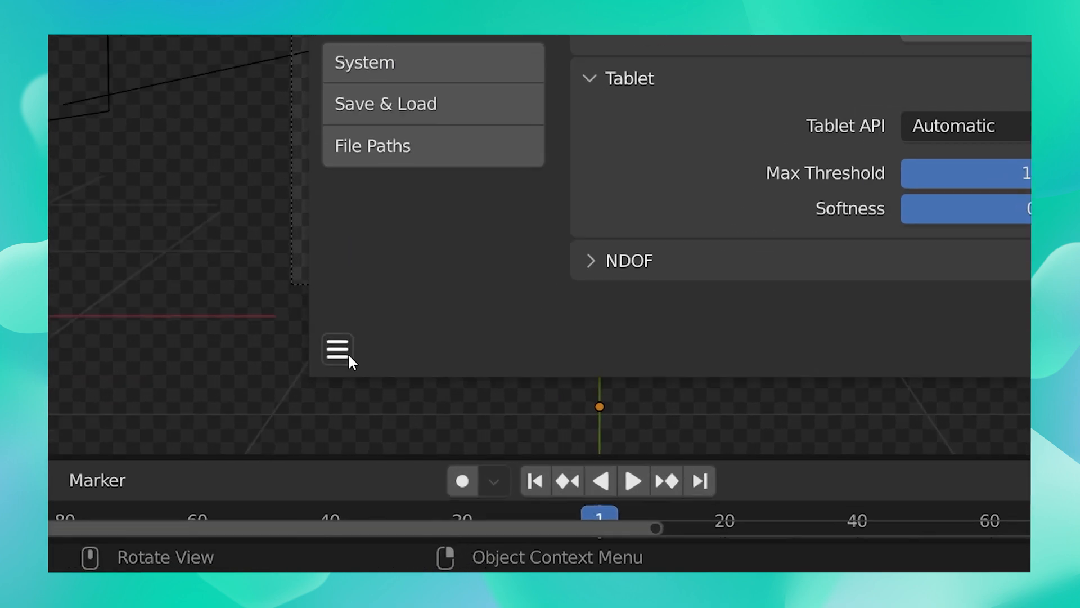
click(336, 347)
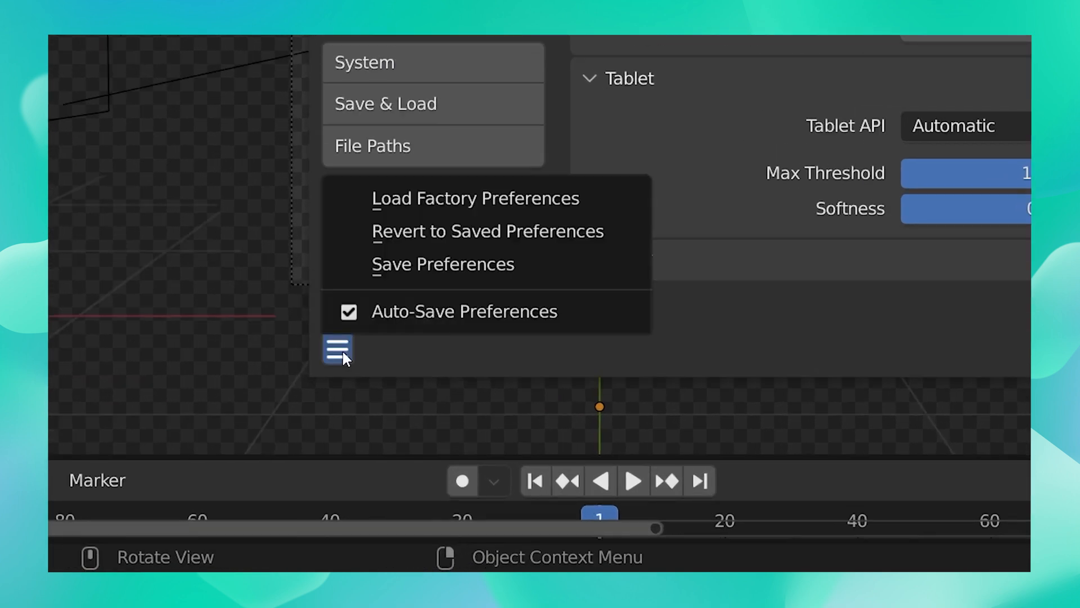
mouse_move(443, 263)
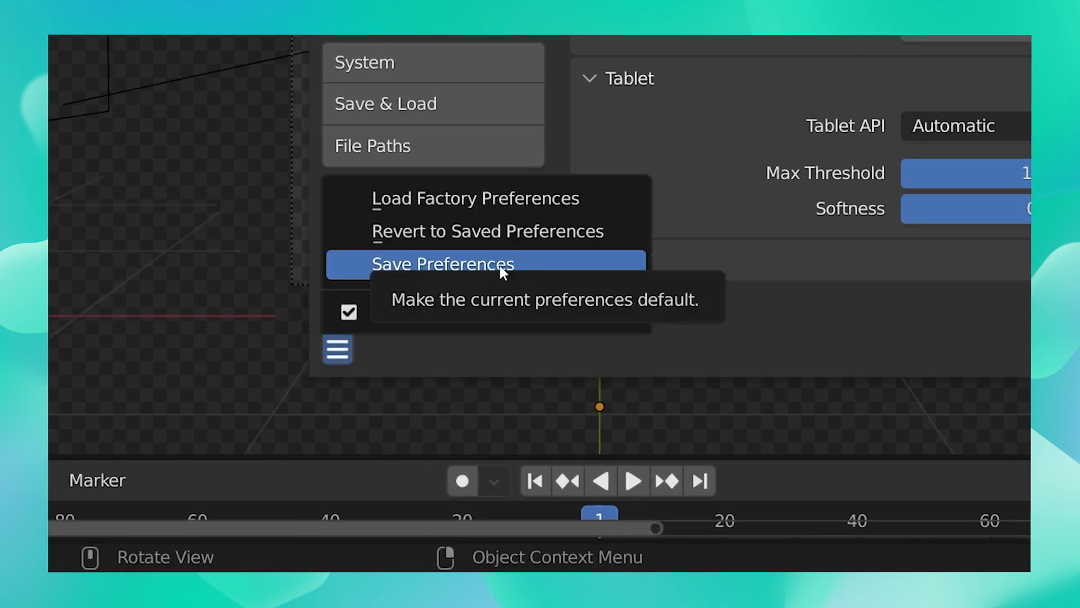
mouse_move(565, 312)
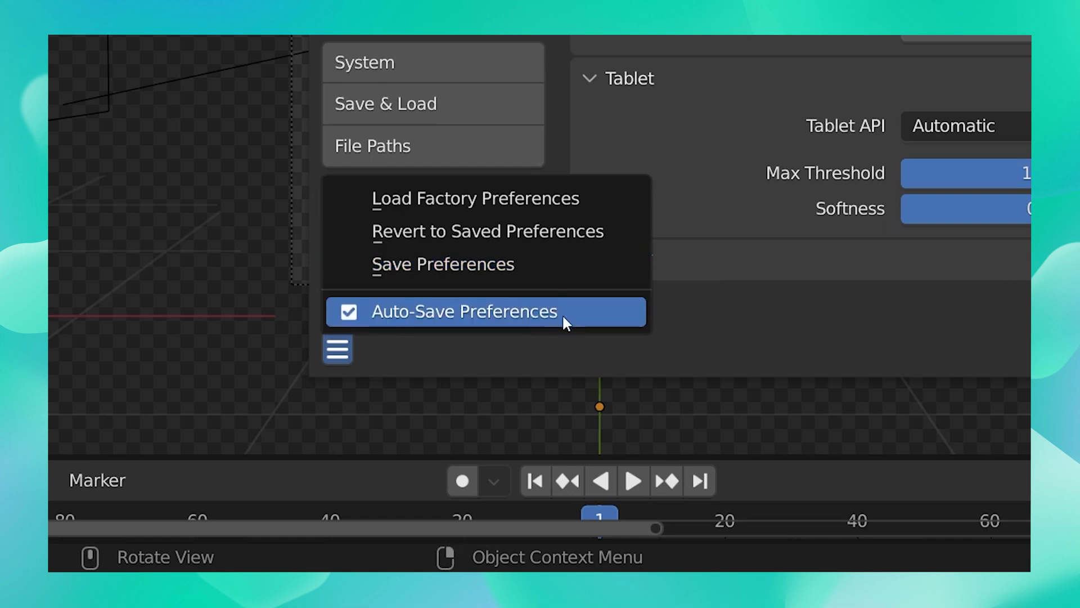
mouse_move(506, 302)
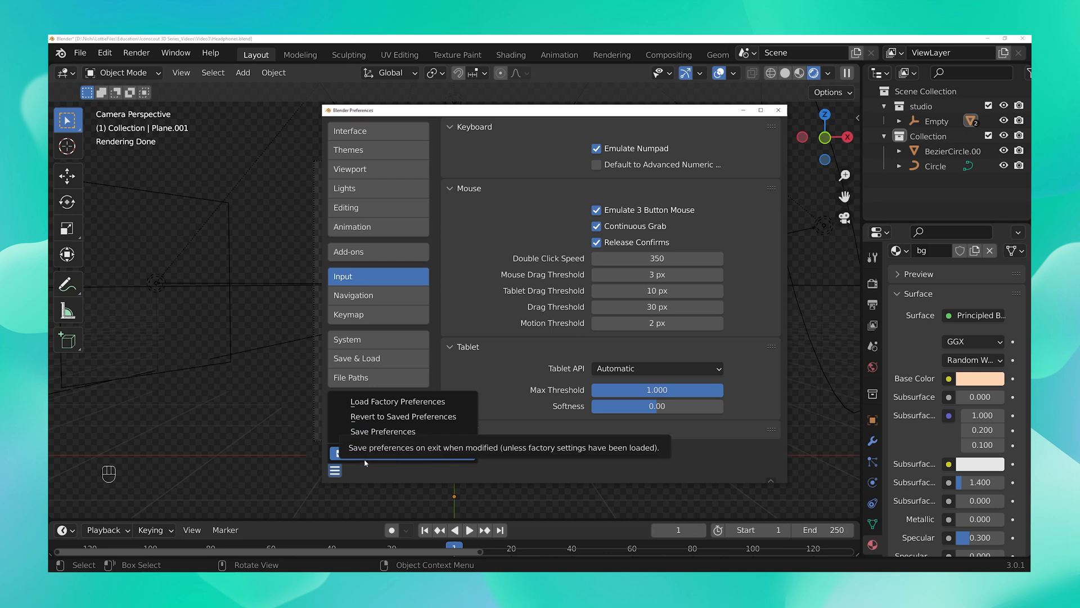
mouse_move(382, 431)
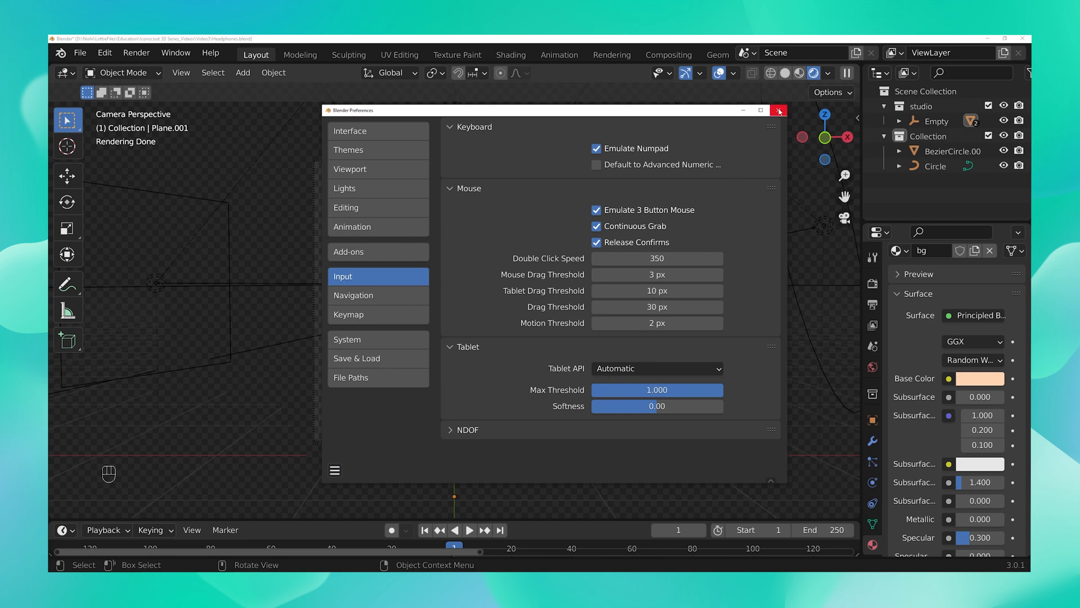
- Close the preferences and view the headphones from the front, right side and above
click(778, 111)
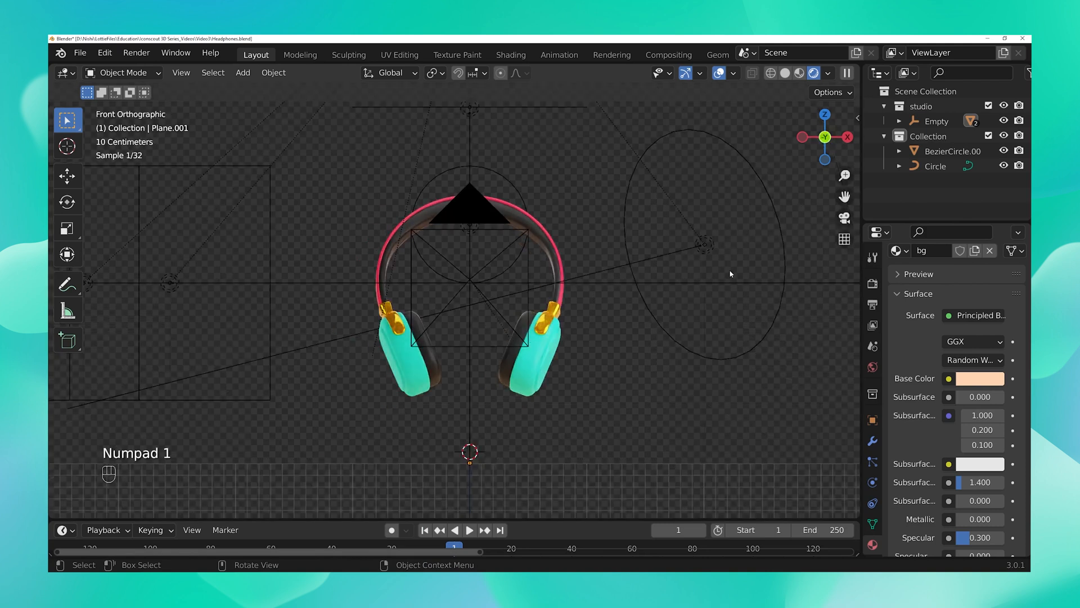
key(3)
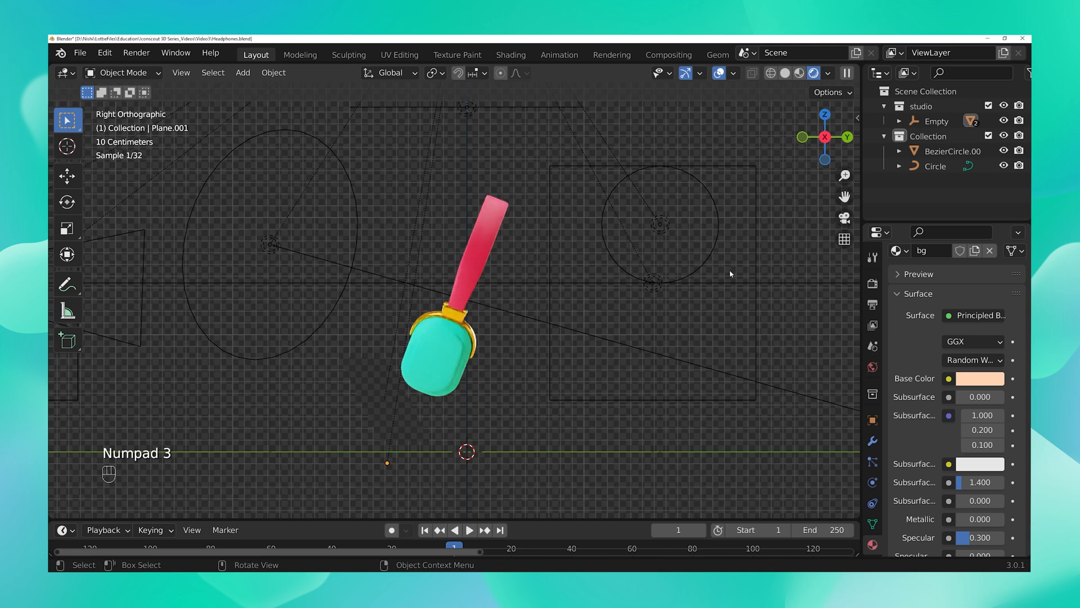
key(KP_7)
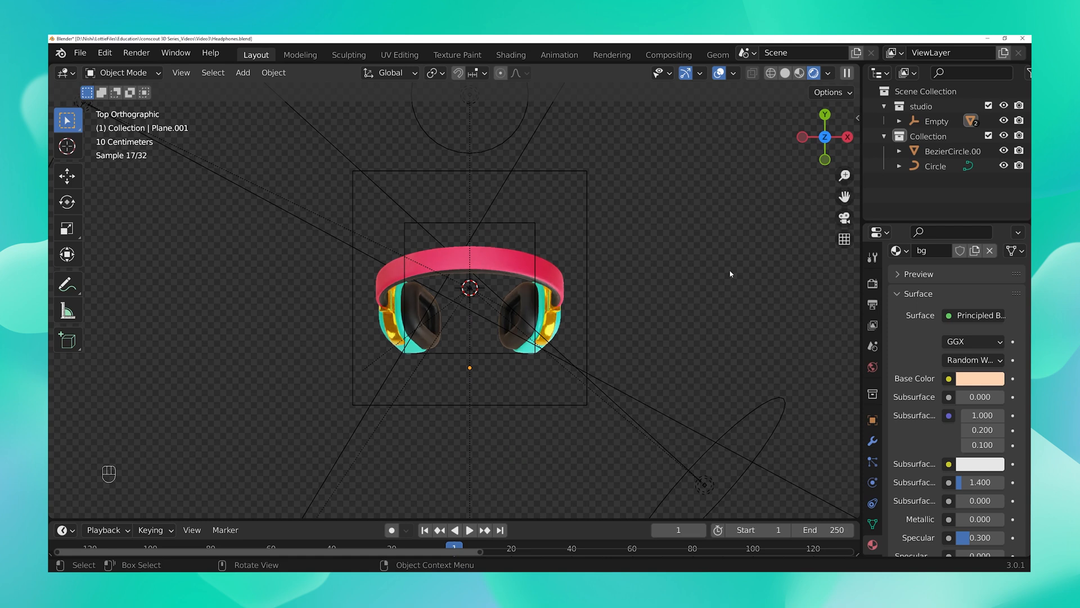
key(KP_9)
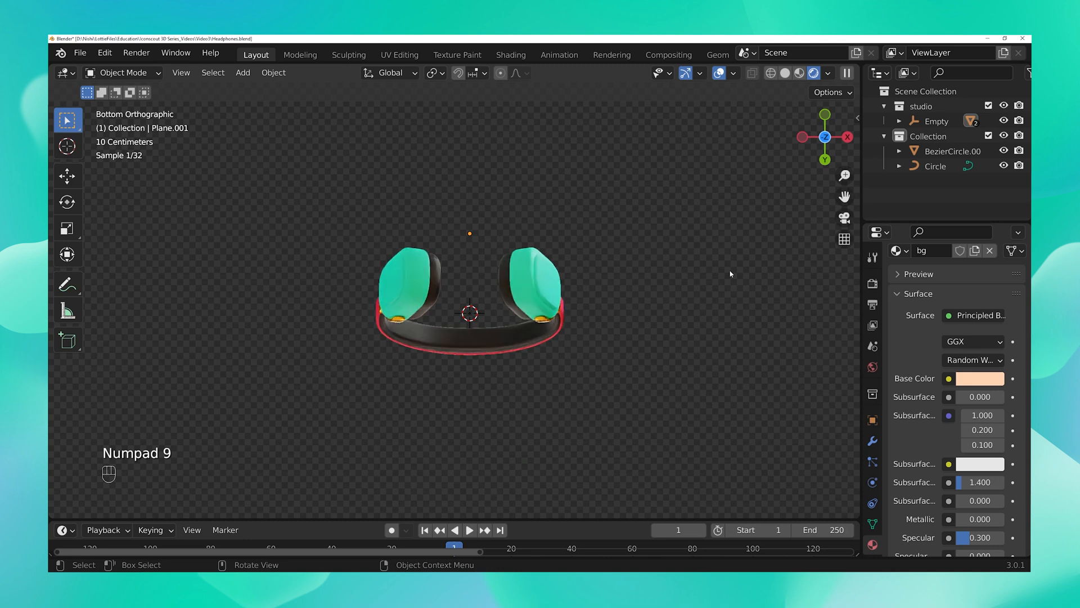
- View the headphones from underneath and the left, toggle perspective, then return to camera view
key(KP_3)
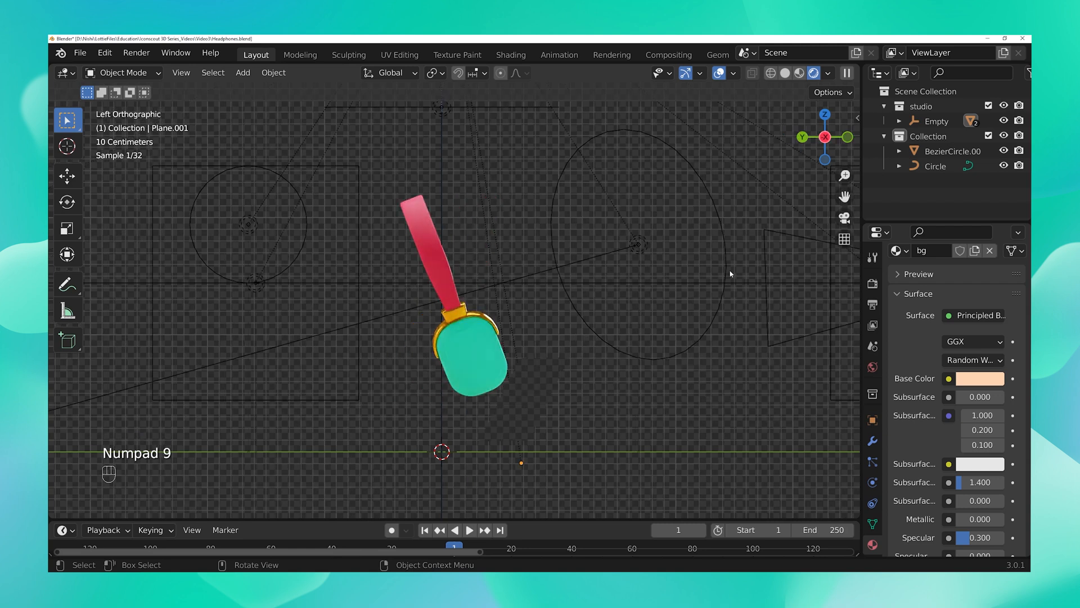
key(KP_5)
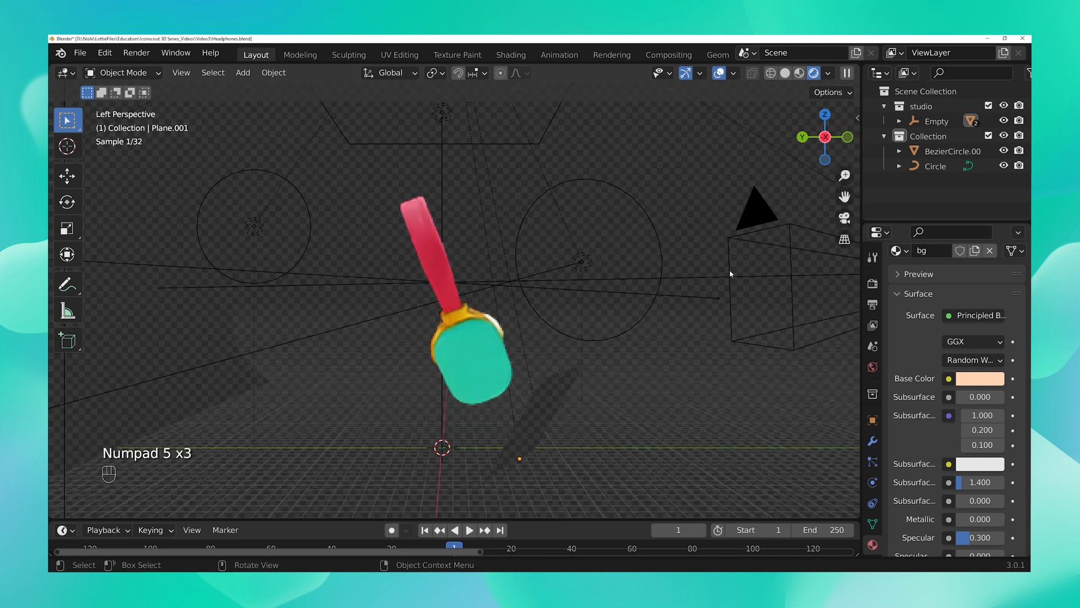
key(KP_5)
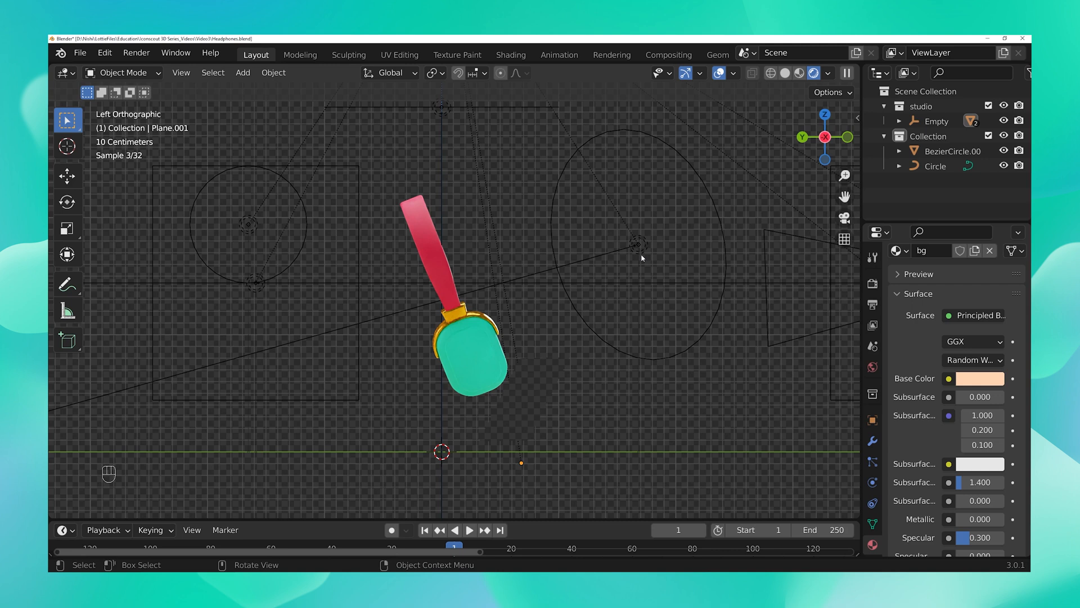
key(KP_0)
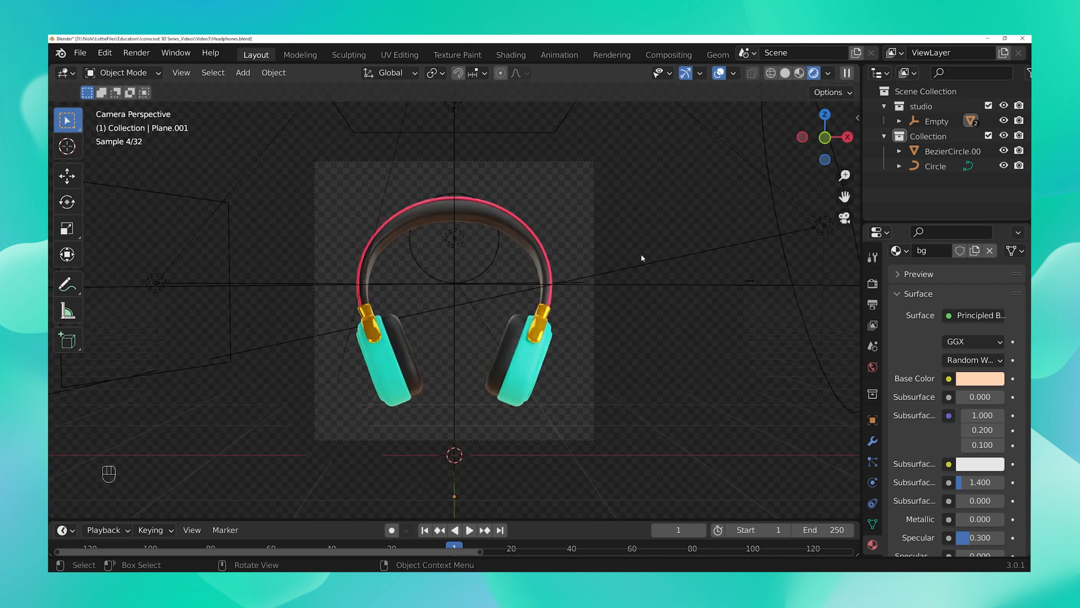
mouse_move(577, 372)
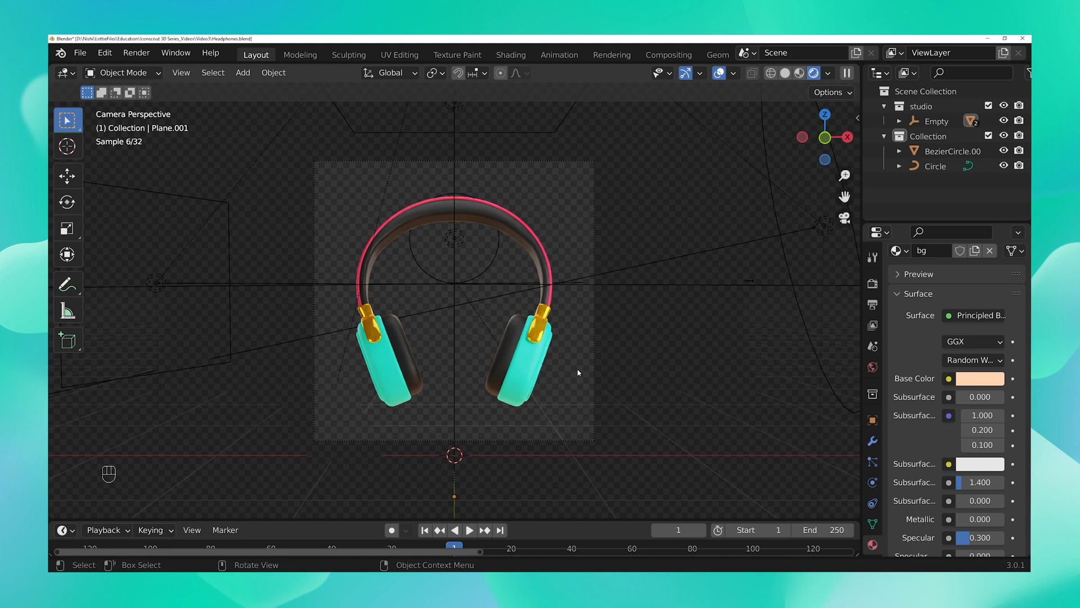
mouse_move(818, 378)
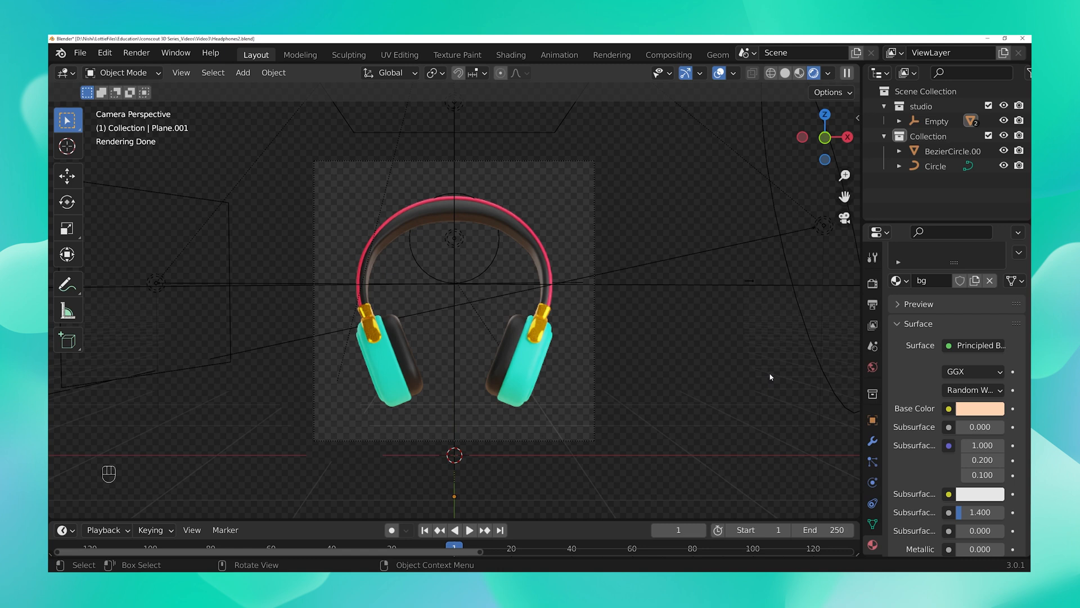
mouse_move(324, 394)
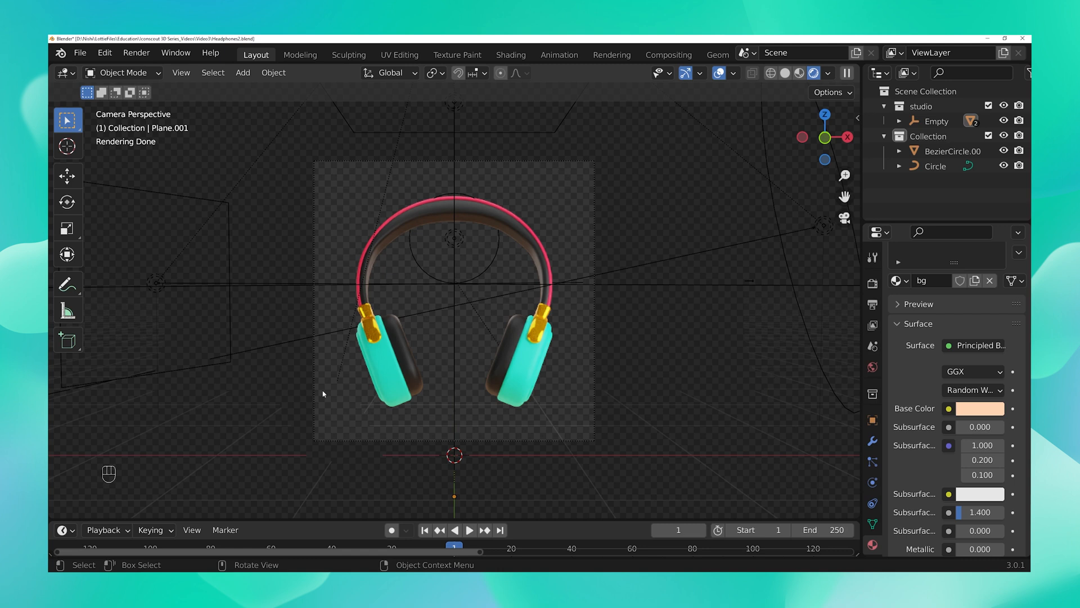
mouse_move(520, 459)
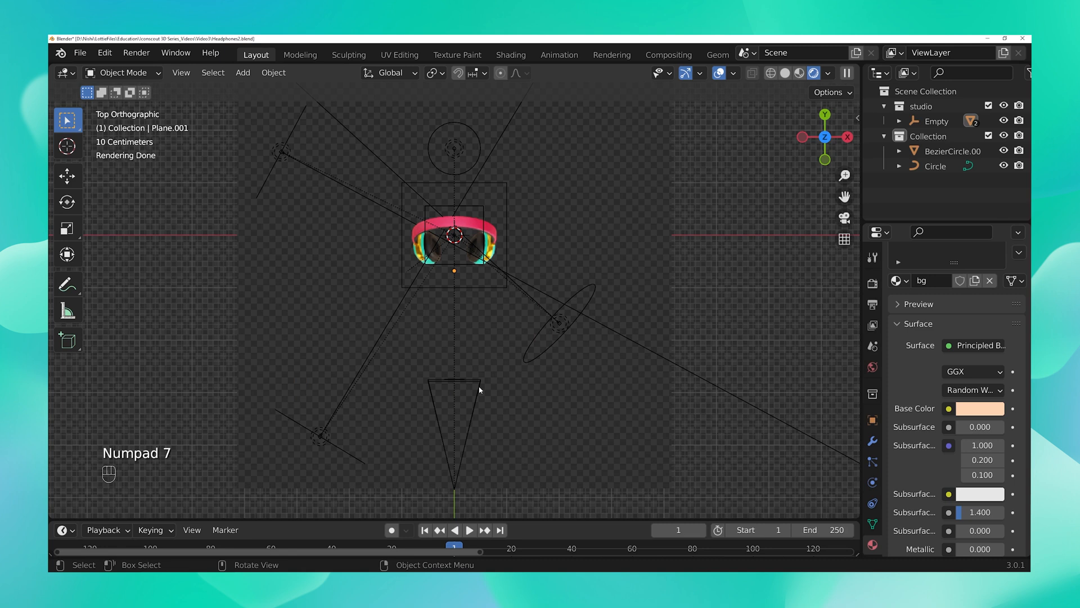
mouse_move(427, 390)
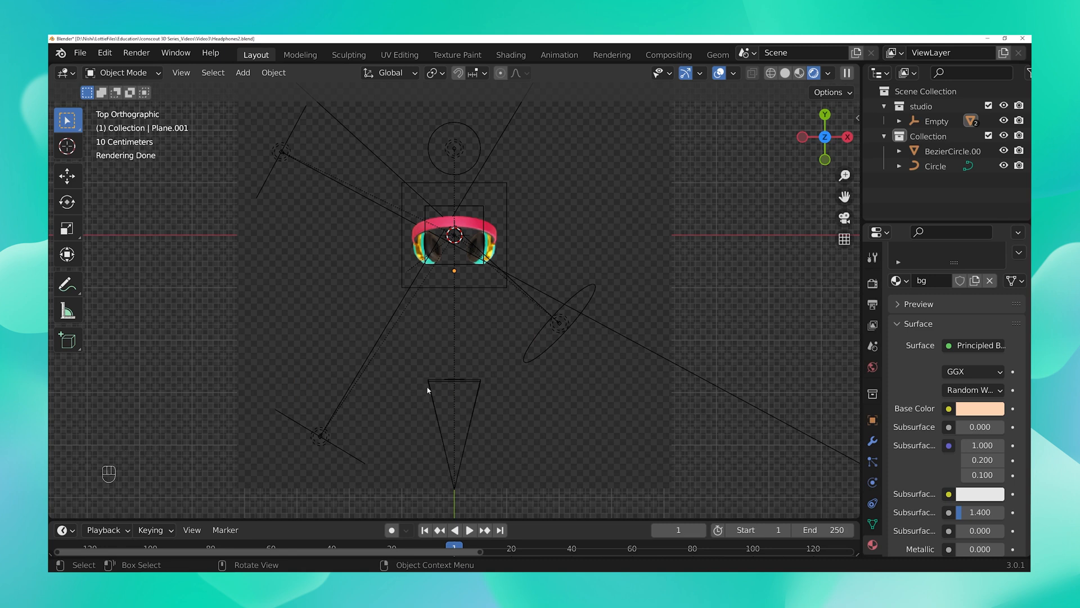
mouse_move(477, 272)
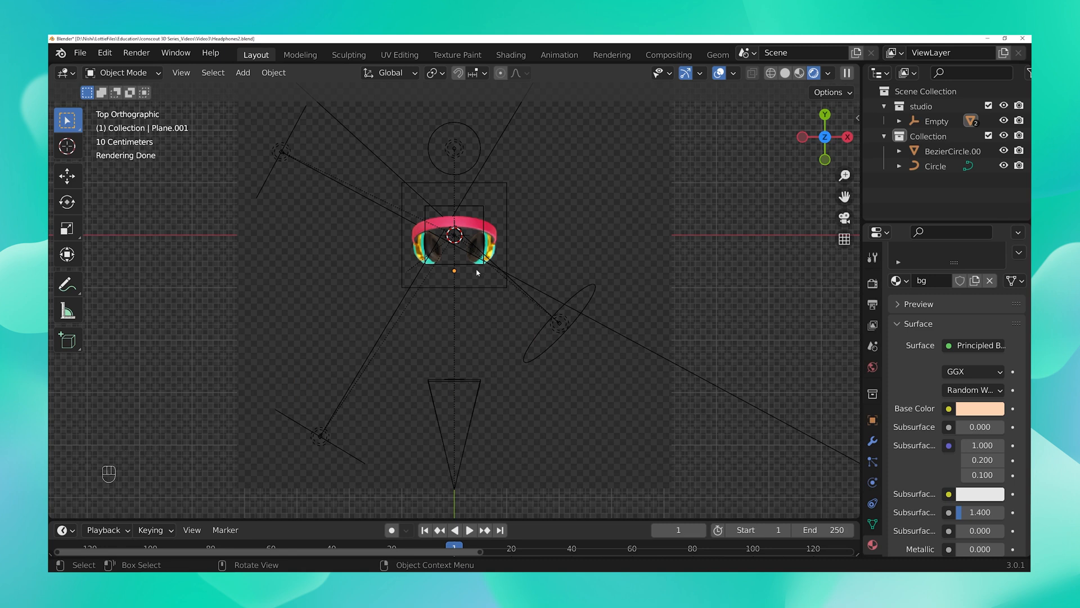
mouse_move(419, 379)
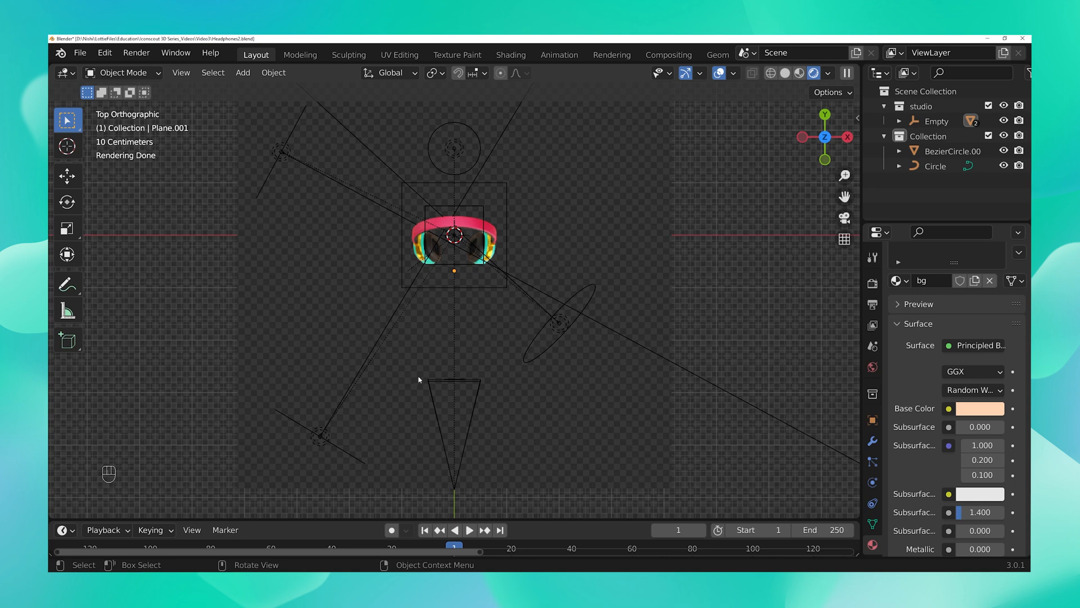
mouse_move(507, 402)
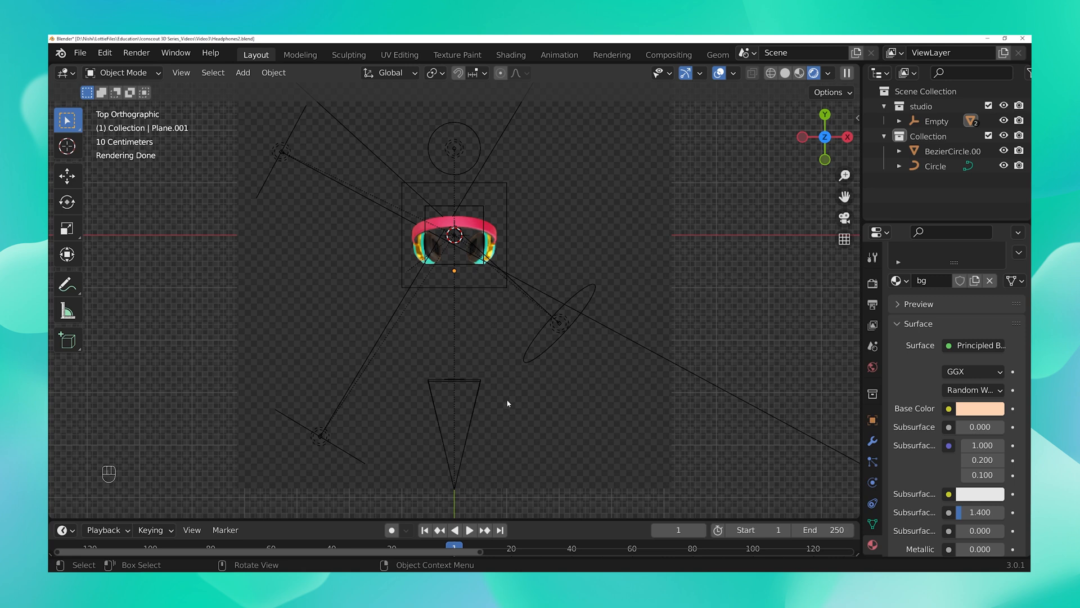
mouse_move(510, 404)
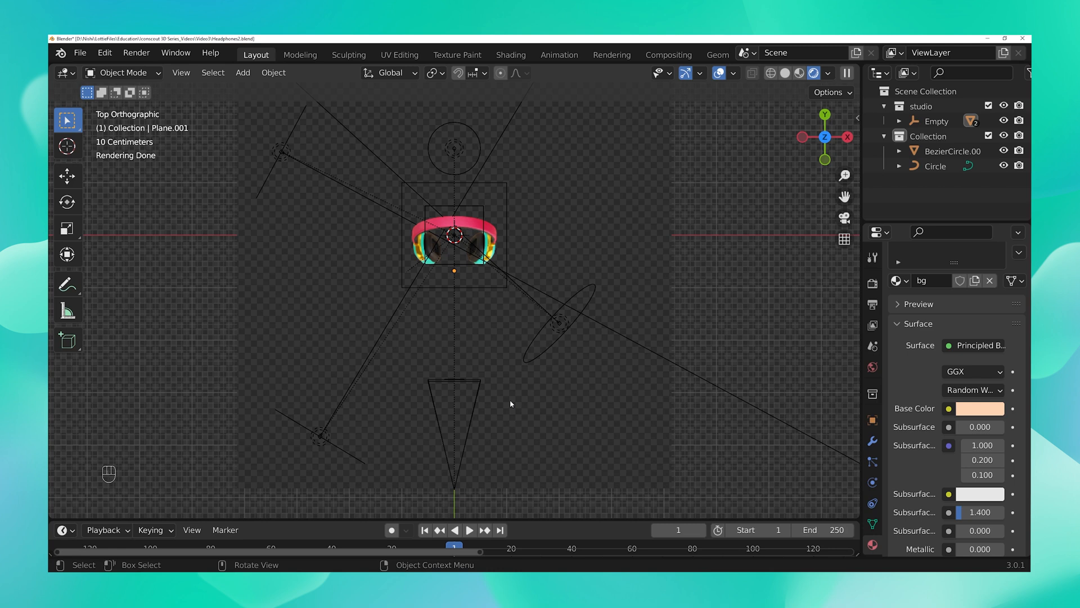
mouse_move(475, 385)
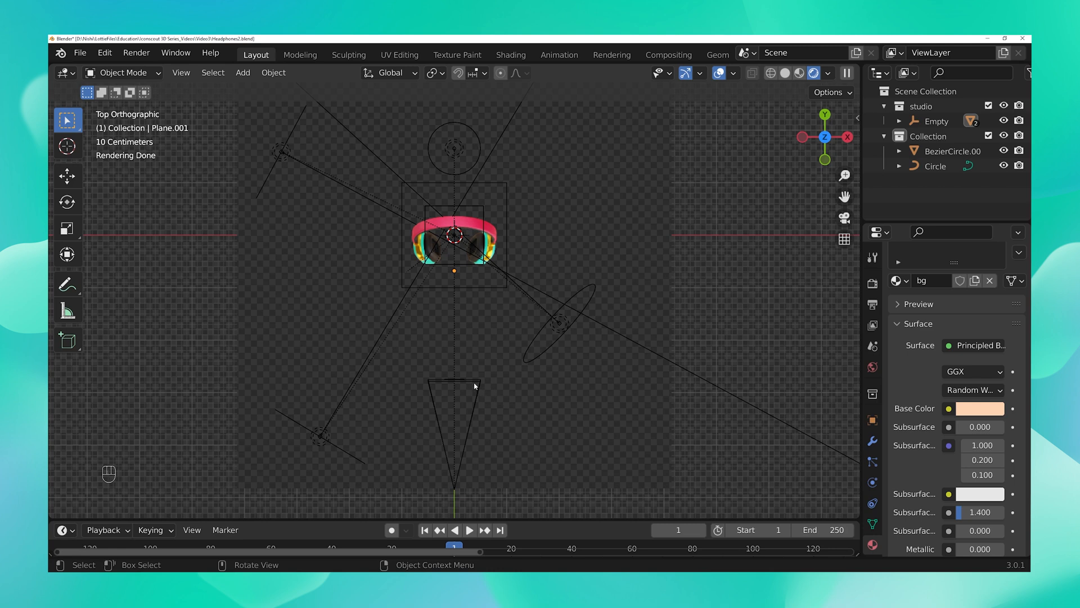
mouse_move(474, 385)
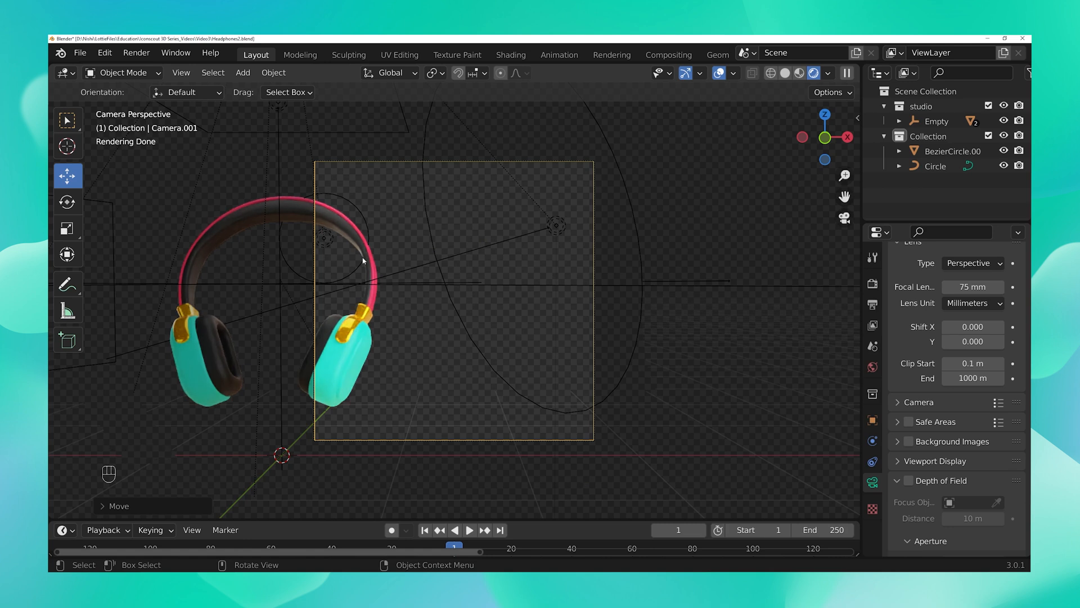
mouse_move(212, 364)
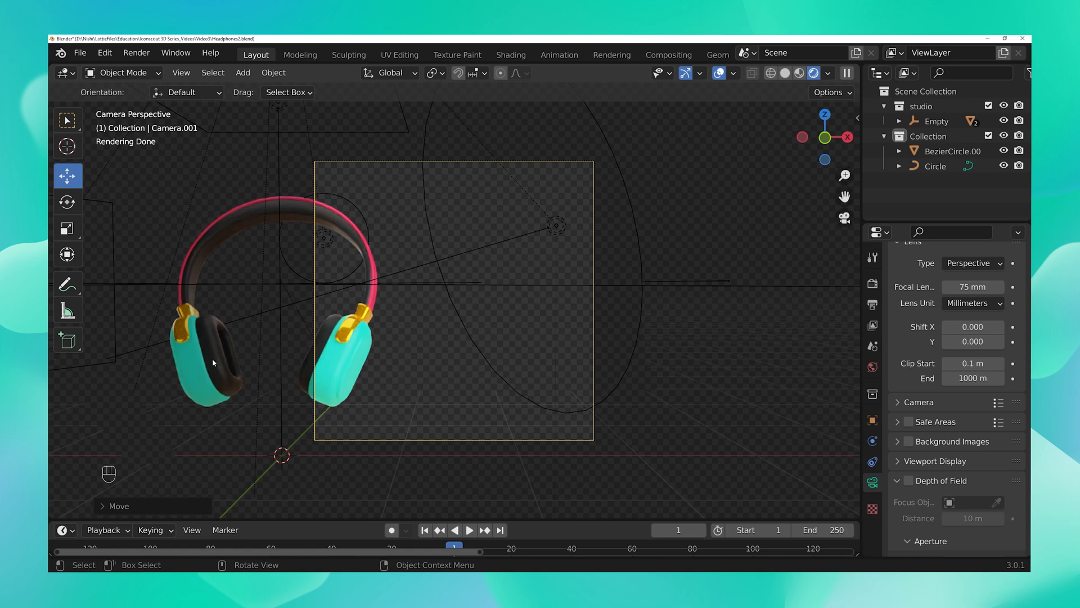
mouse_move(468, 361)
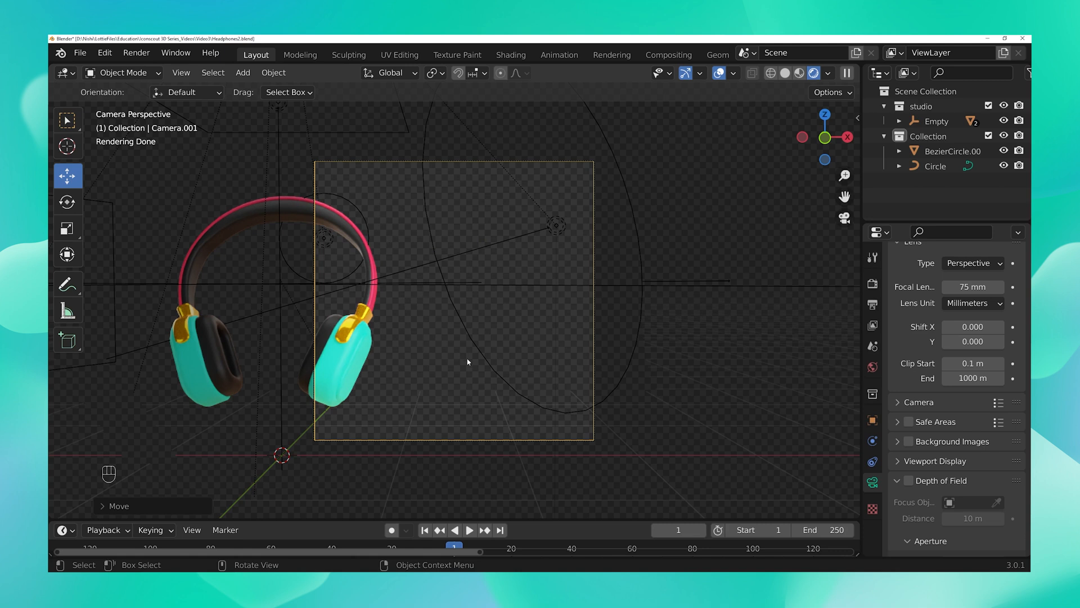
mouse_move(446, 300)
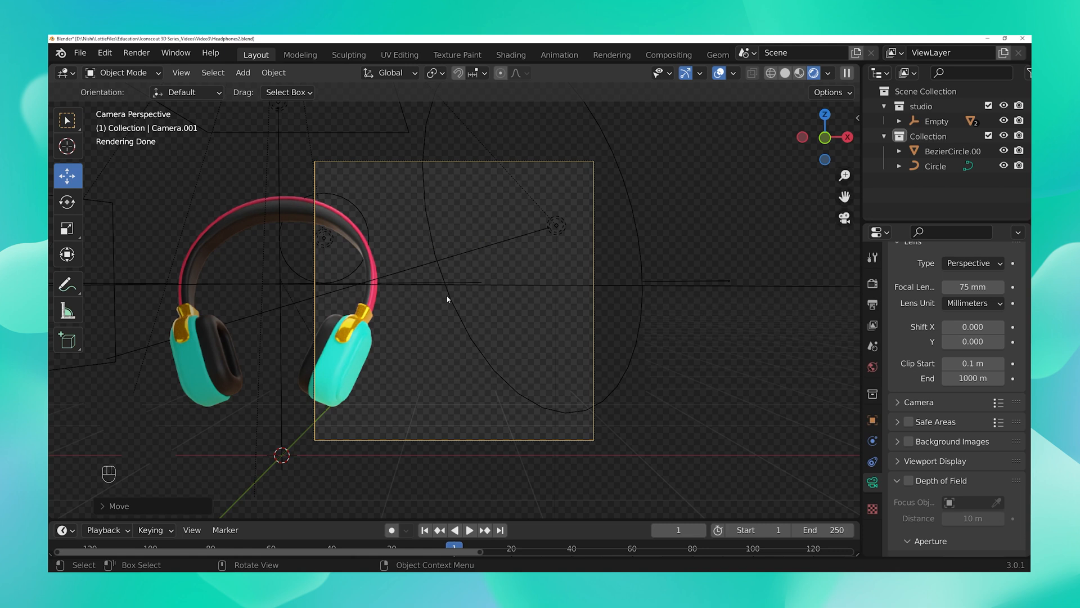
mouse_move(477, 301)
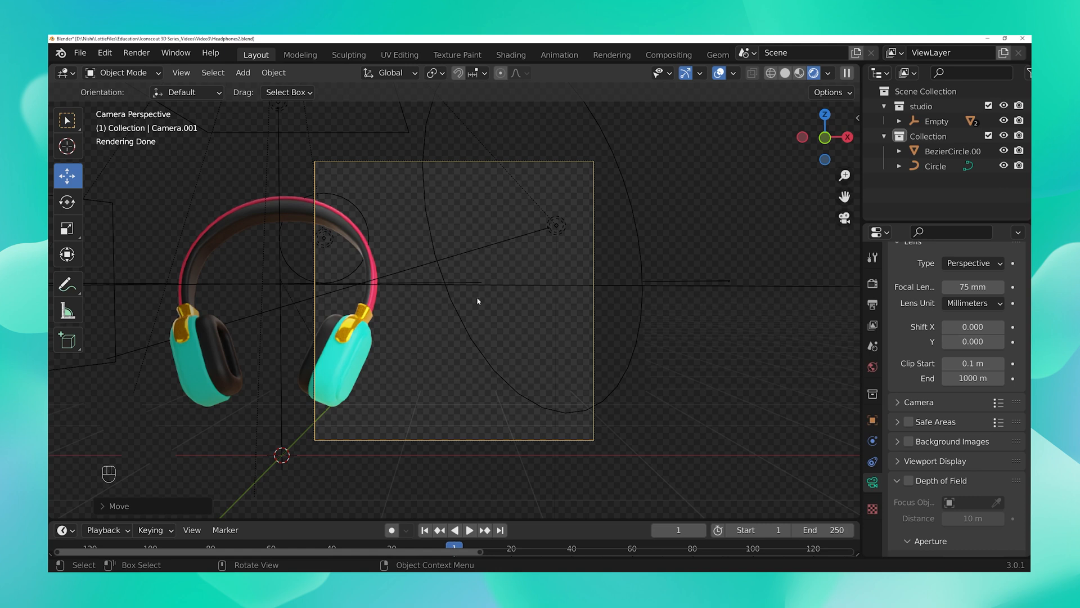
mouse_move(352, 389)
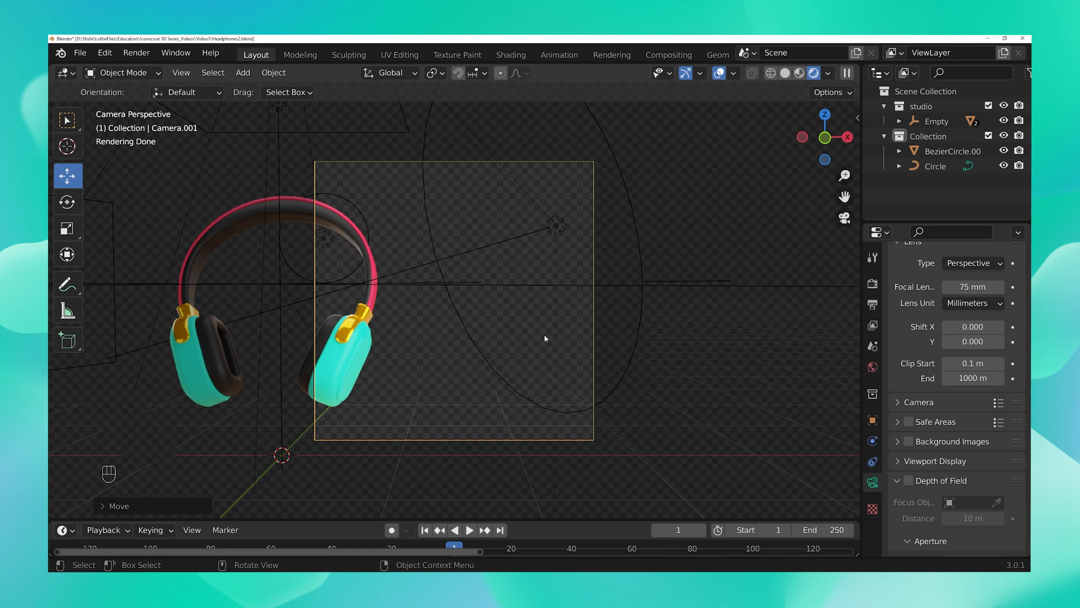
mouse_move(648, 323)
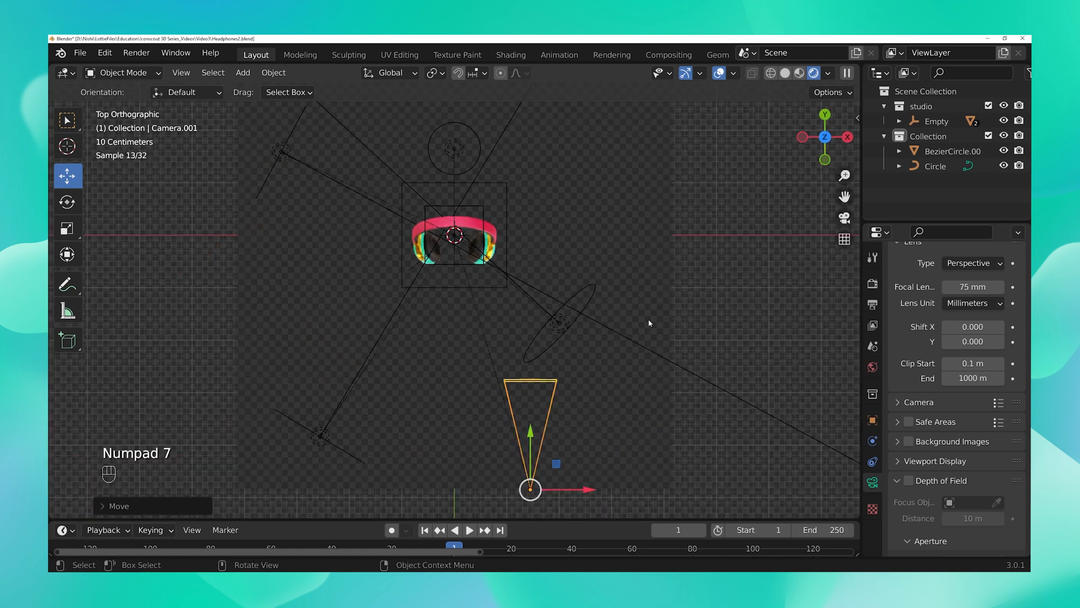
- Centre the headphones front-on within the camera frame via the top view
key(ctrl+z)
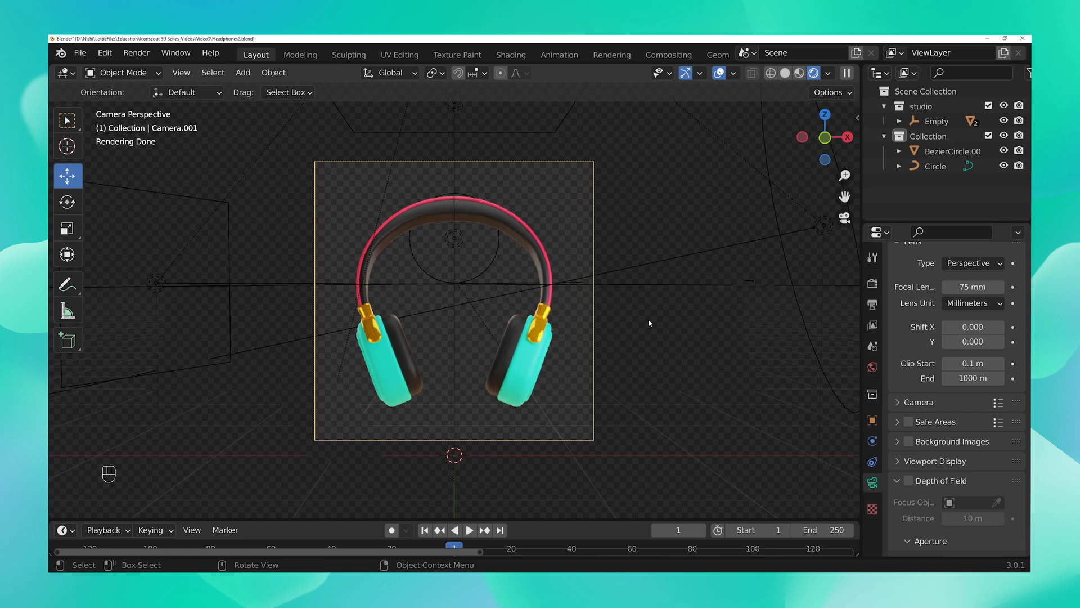
mouse_move(453, 255)
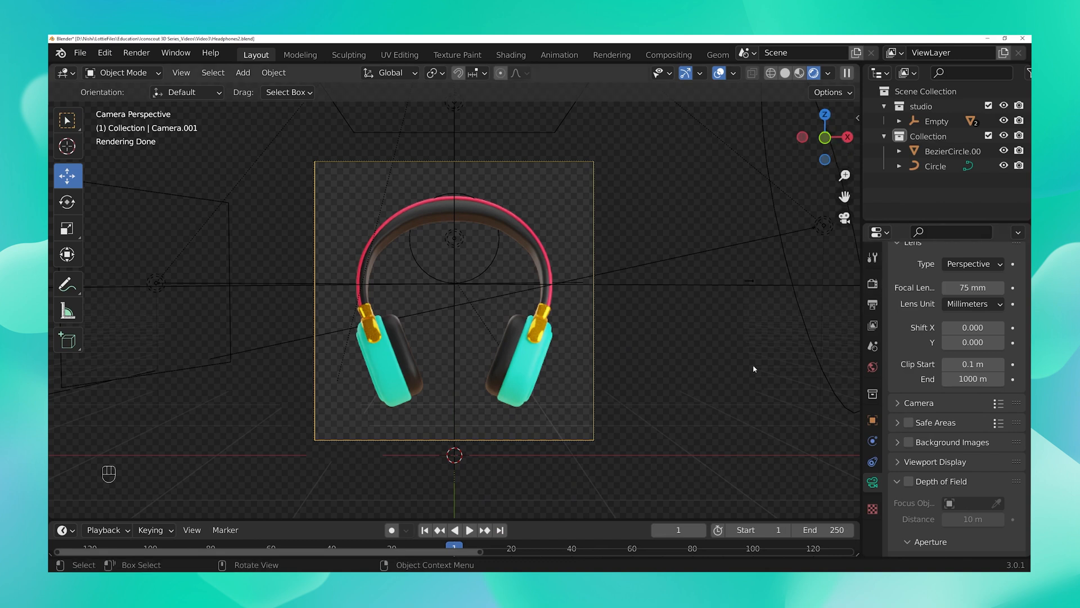
mouse_move(751, 391)
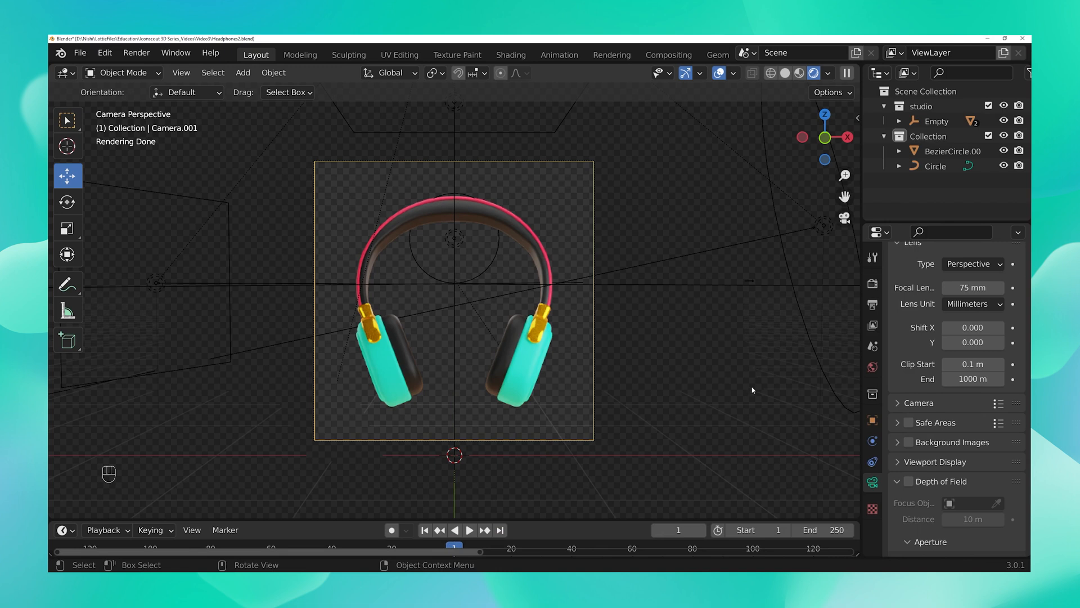
mouse_move(765, 288)
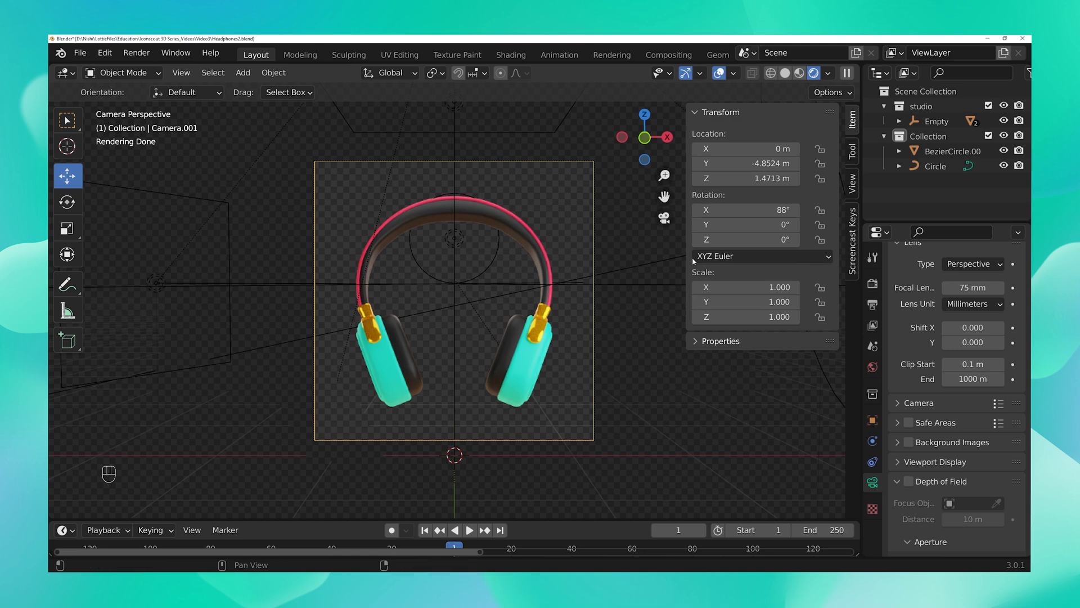
- Enable Lock Camera to View in the sidebar's View panel
click(851, 188)
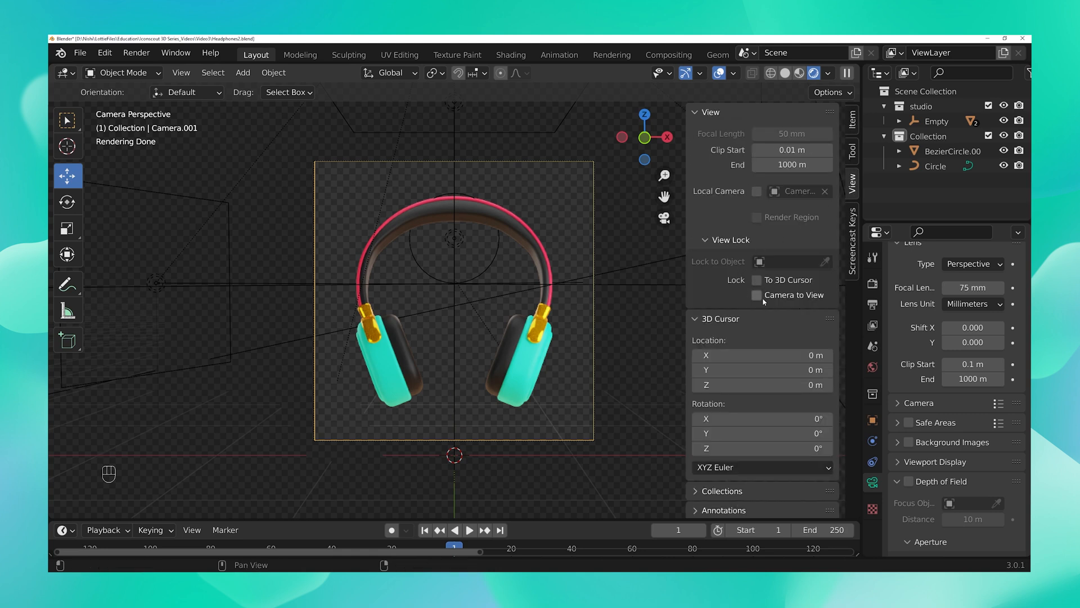
click(757, 295)
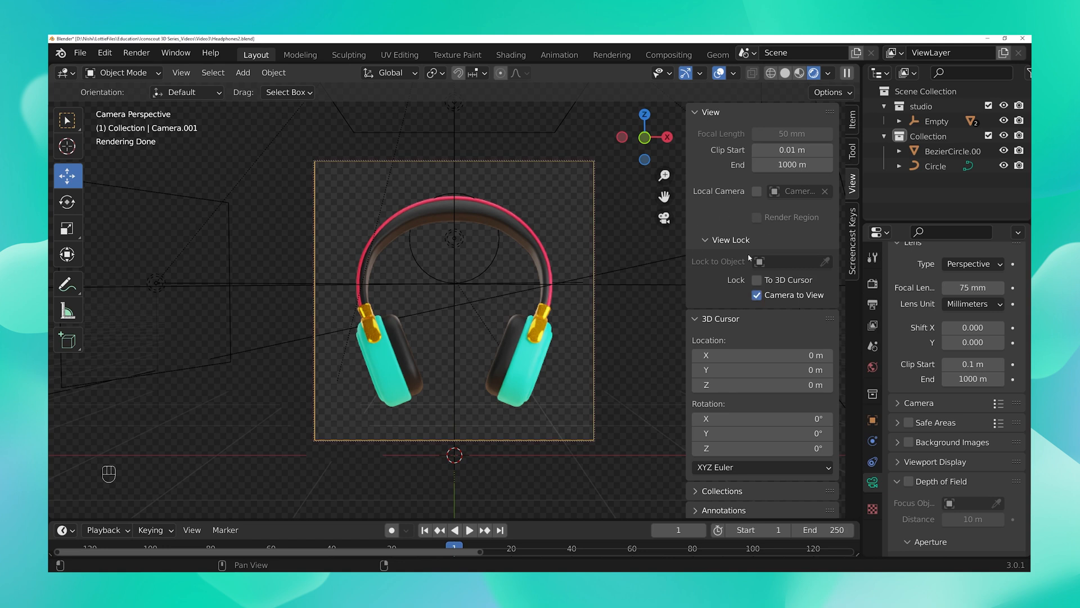
mouse_move(203, 146)
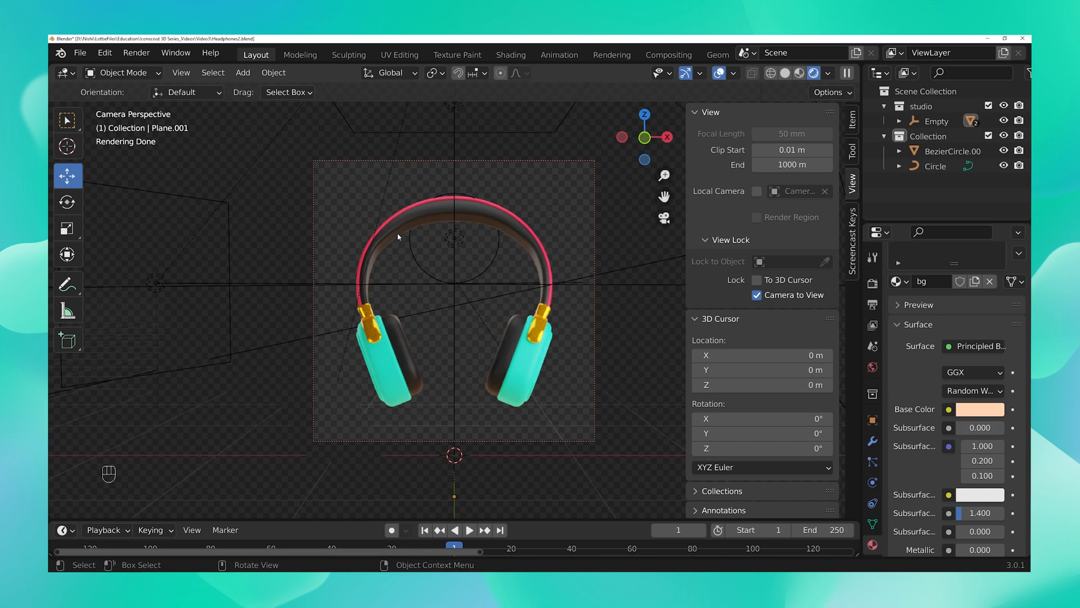
mouse_move(399, 239)
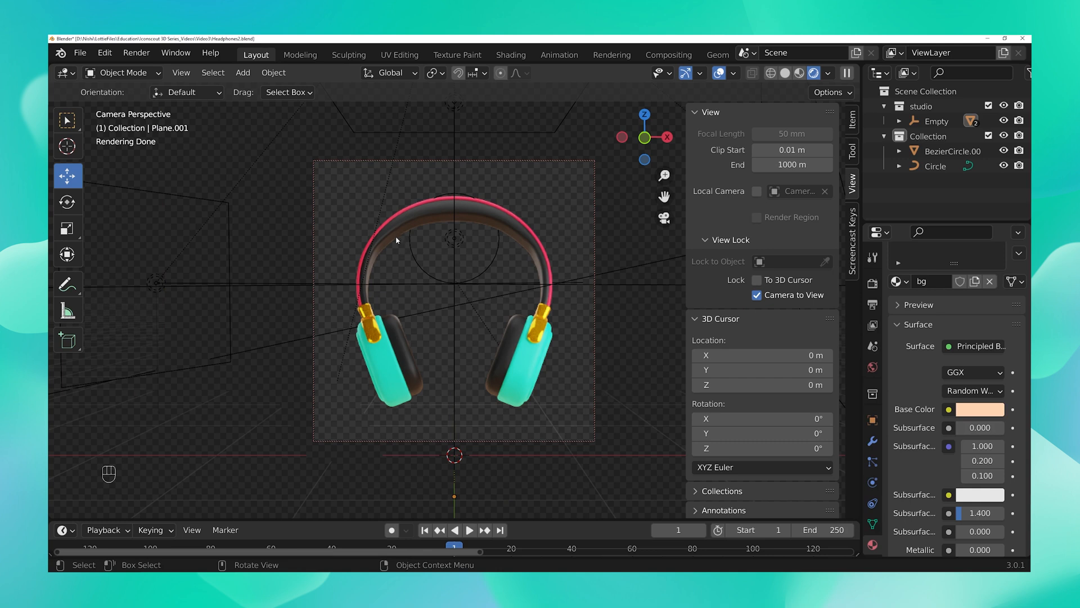
mouse_move(576, 338)
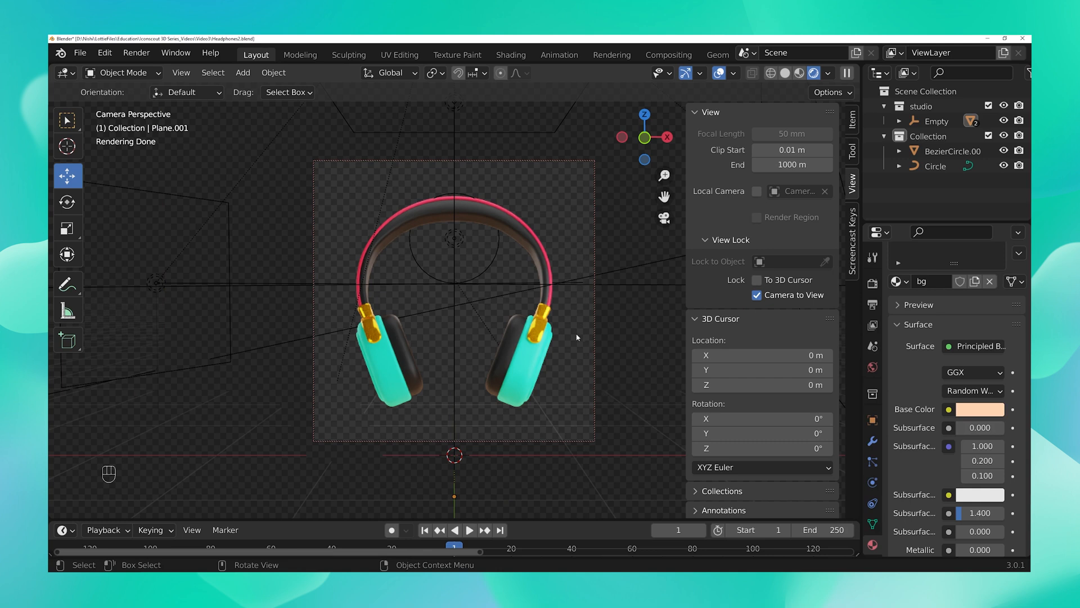
mouse_move(532, 238)
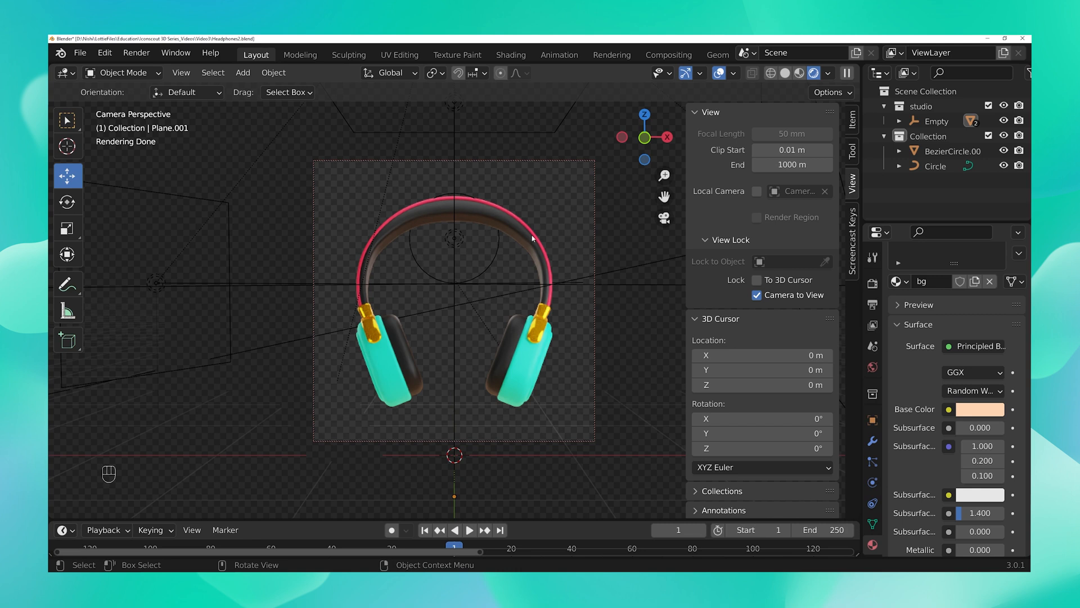
mouse_move(451, 319)
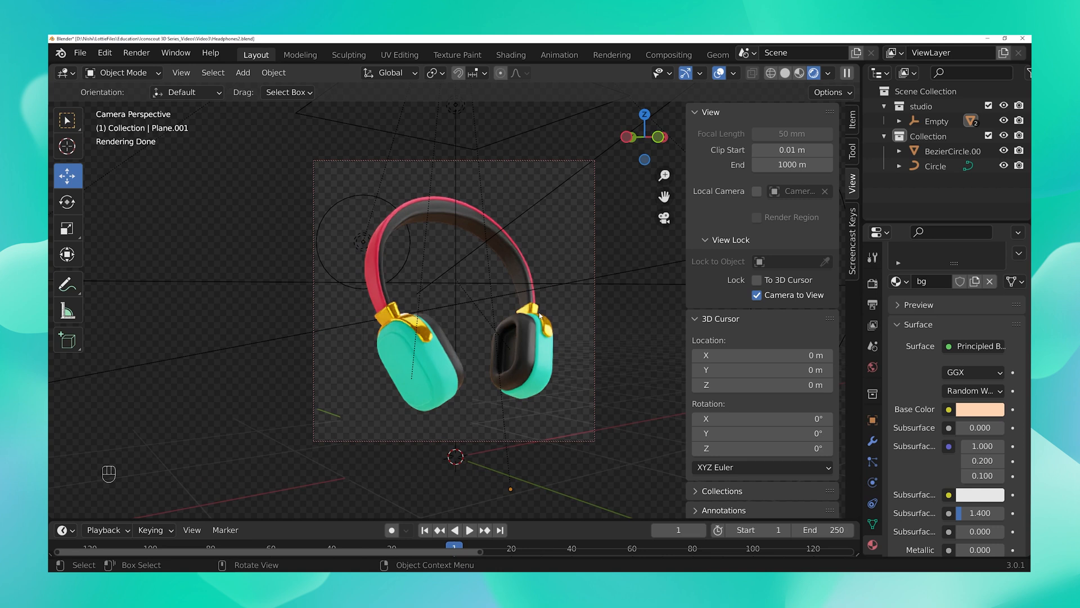
mouse_move(511, 401)
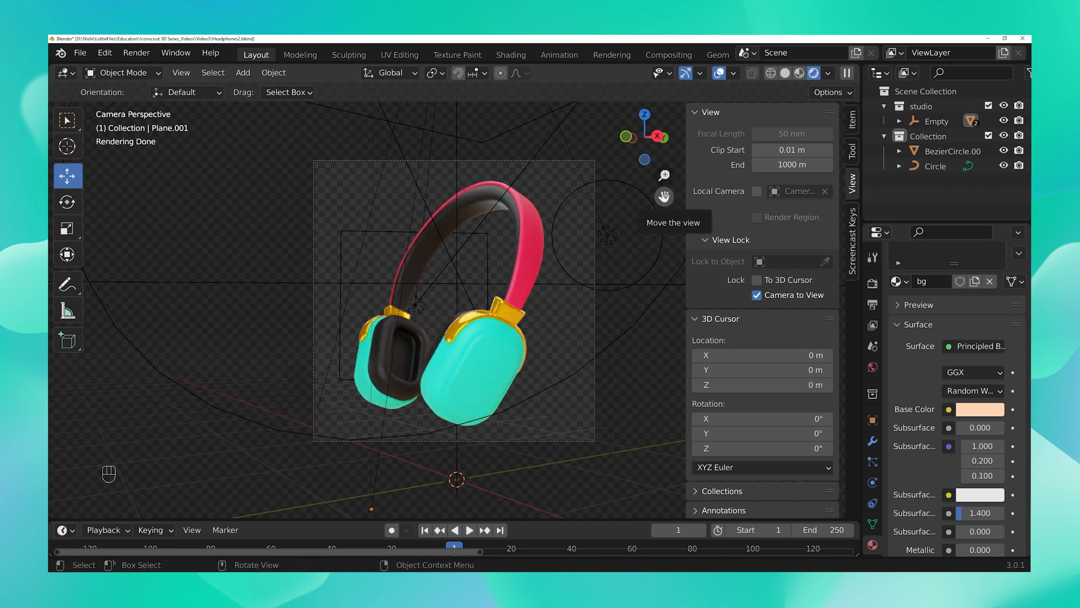
mouse_move(600, 423)
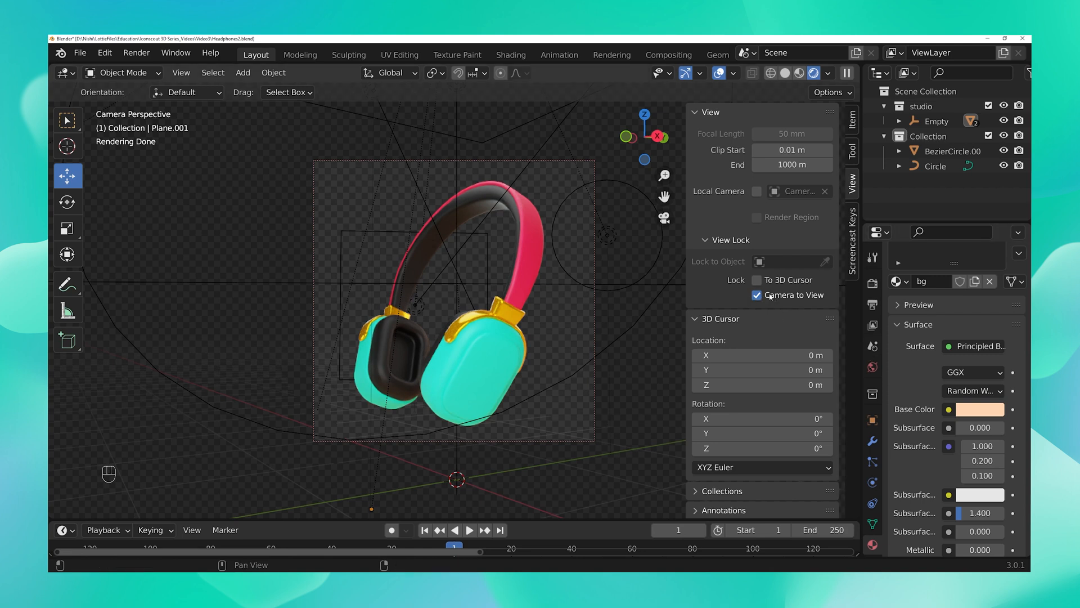
- Leave the camera at a three-quarter angle on the headphones and switch off Camera to View
click(756, 294)
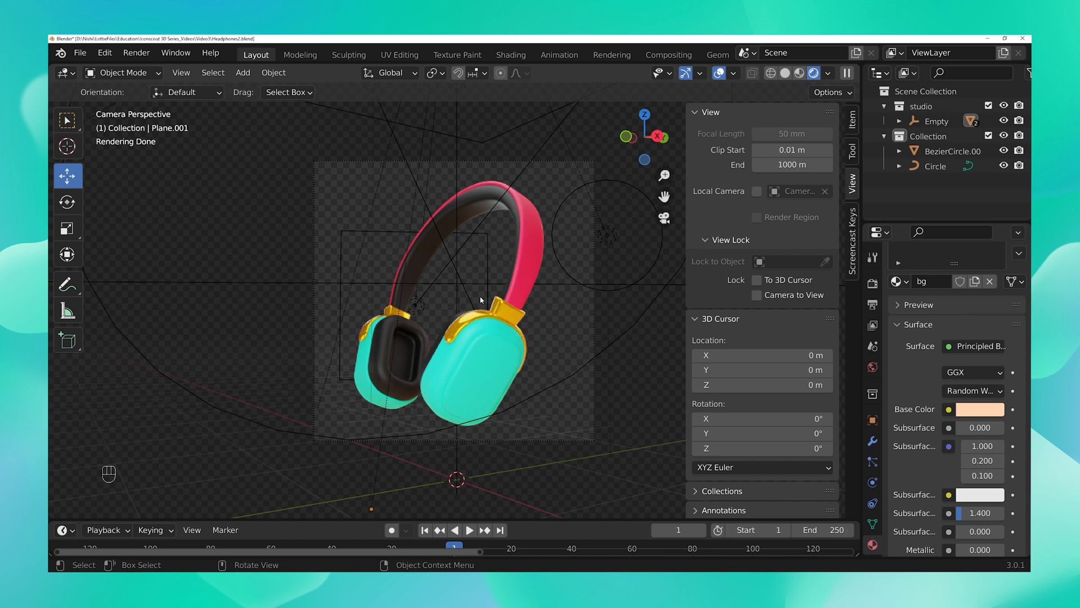
- Render a still image of the headphones from the three-quarter camera angle
click(136, 53)
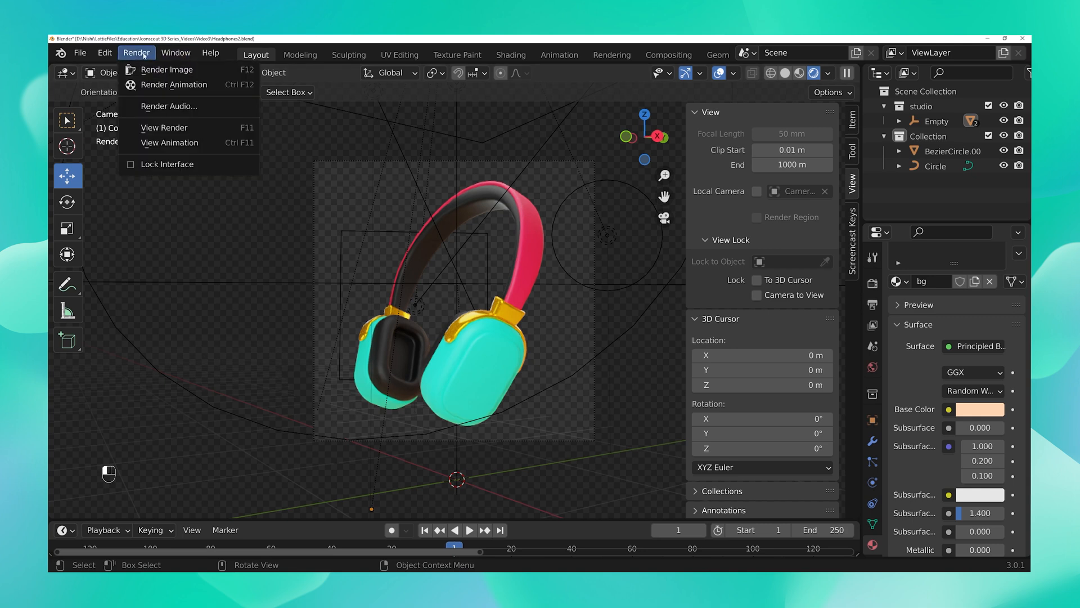
click(166, 68)
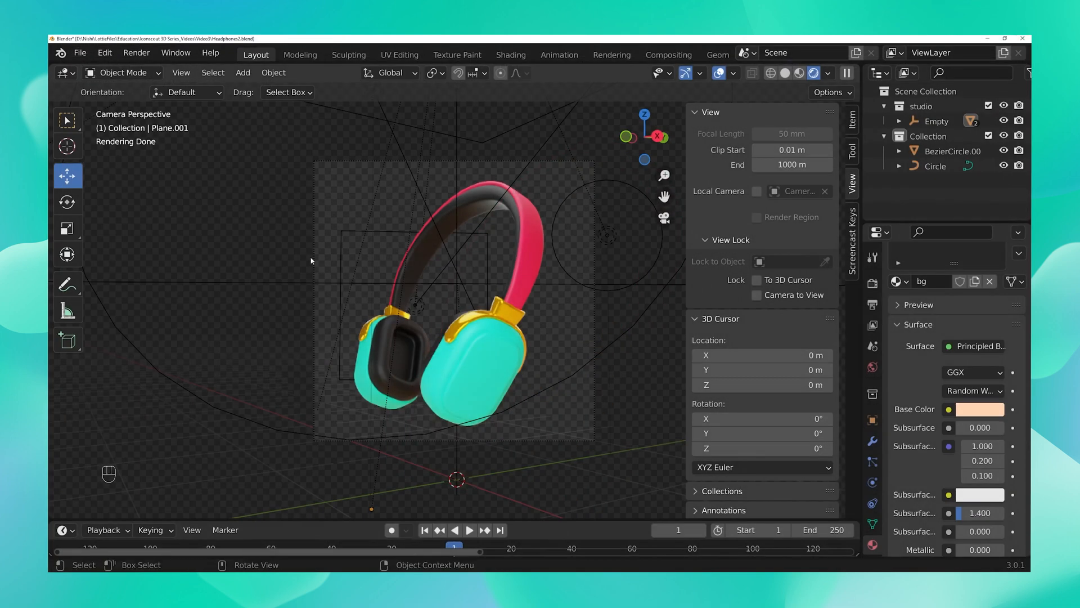
mouse_move(569, 277)
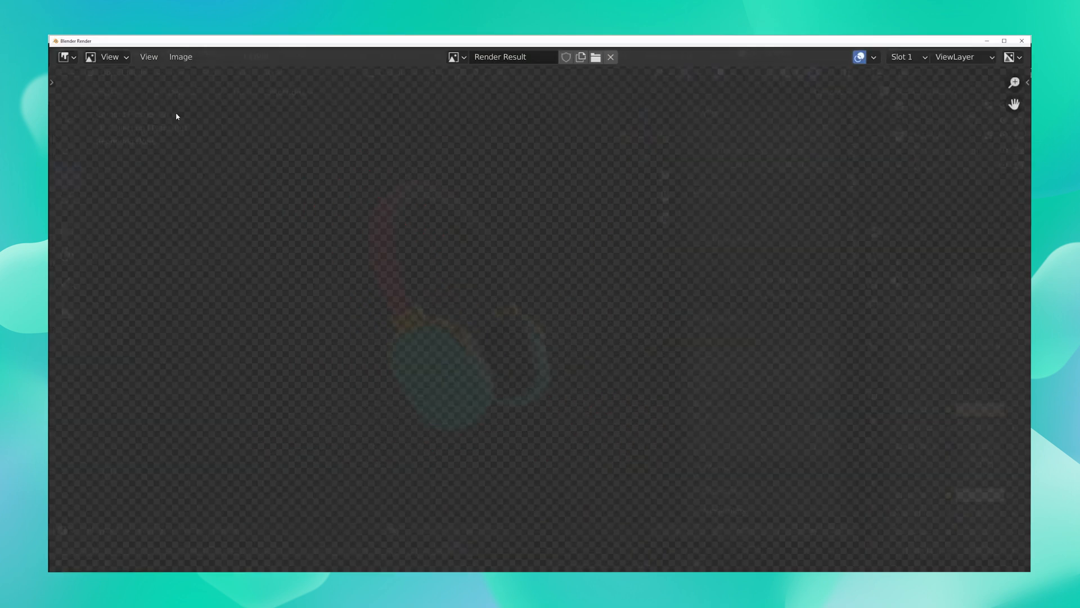
- Save the render as Headphones_L.png in the Renders folder
click(180, 56)
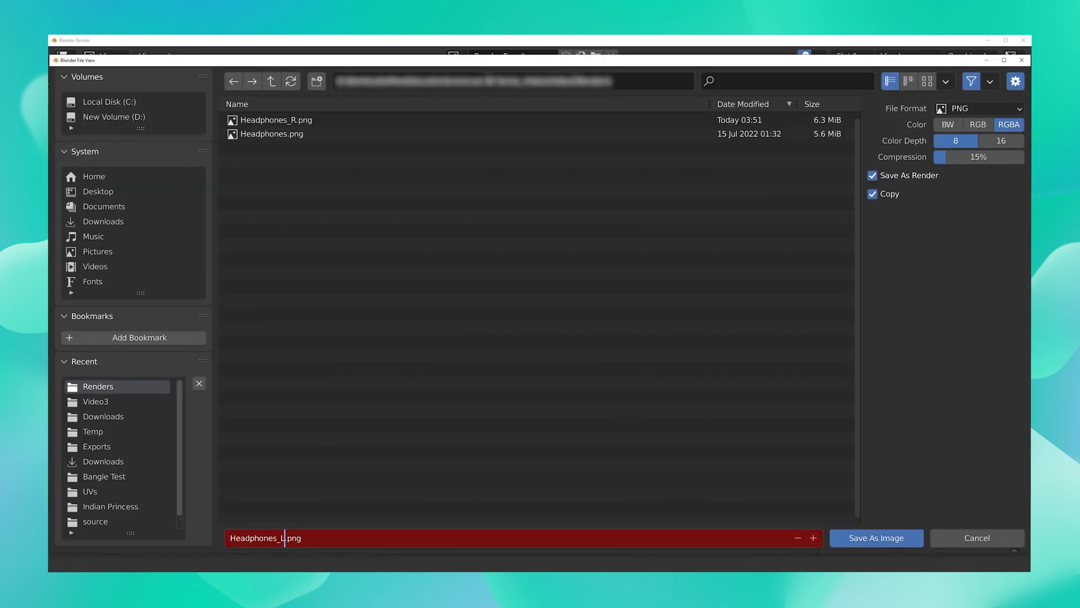
click(875, 538)
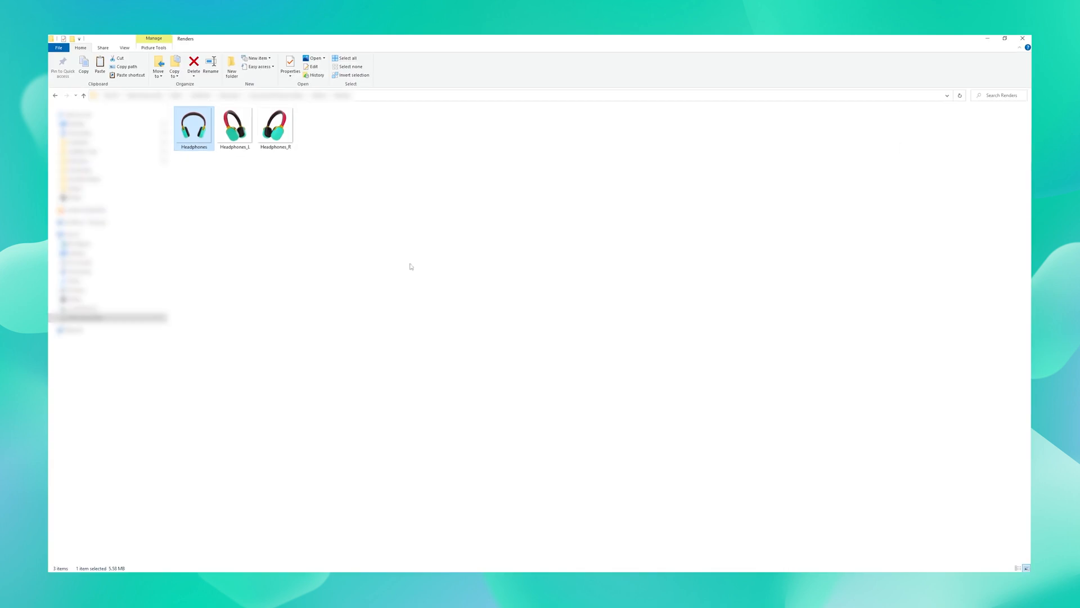
- View Headphones_L, Headphones_R and the front-on Headphones.png in Windows Photos
double_click(194, 125)
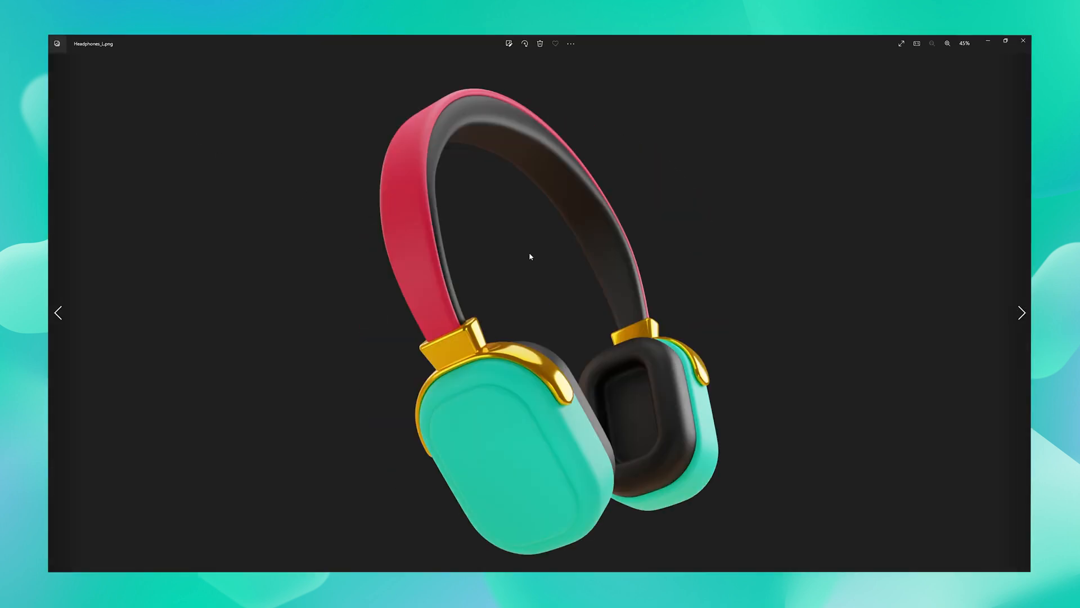
click(1021, 311)
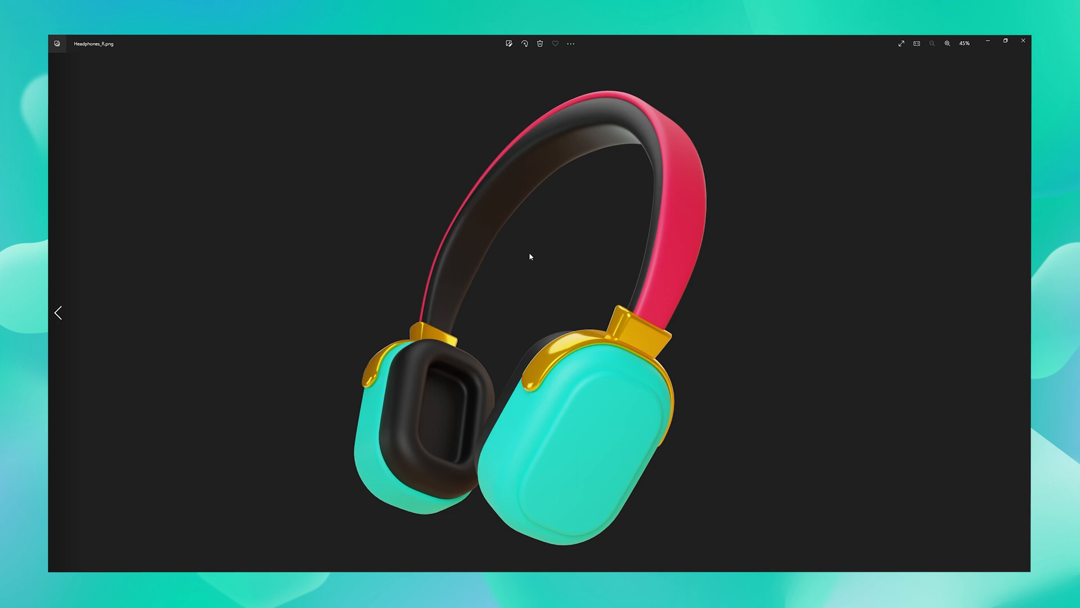
click(57, 311)
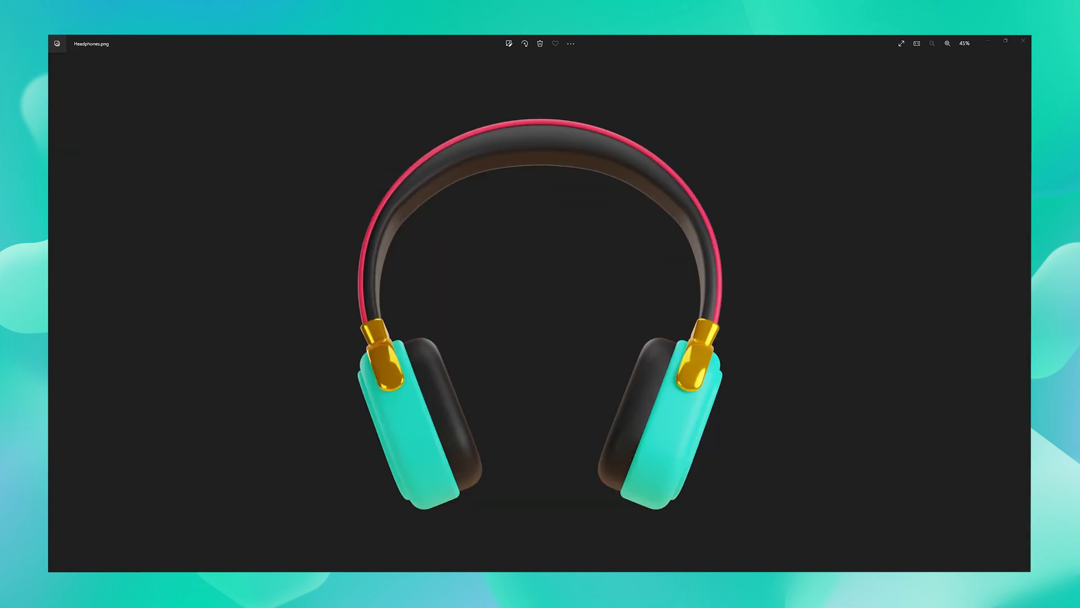